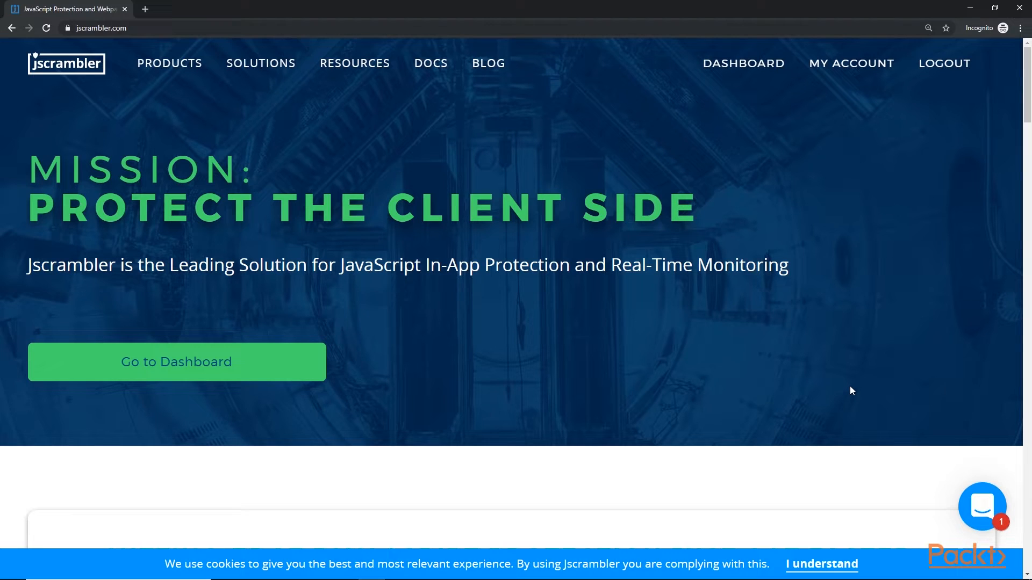
- Create a Jscrambler app 'Ionic 4 app' with Code Integrity protection, then return to the app list
left_click(175, 362)
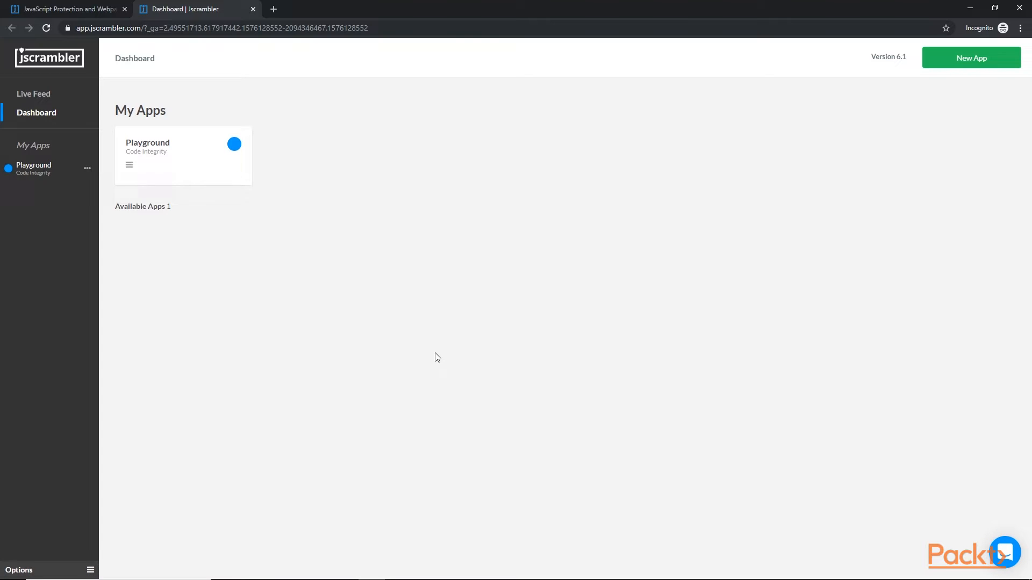
mouse_move(984, 176)
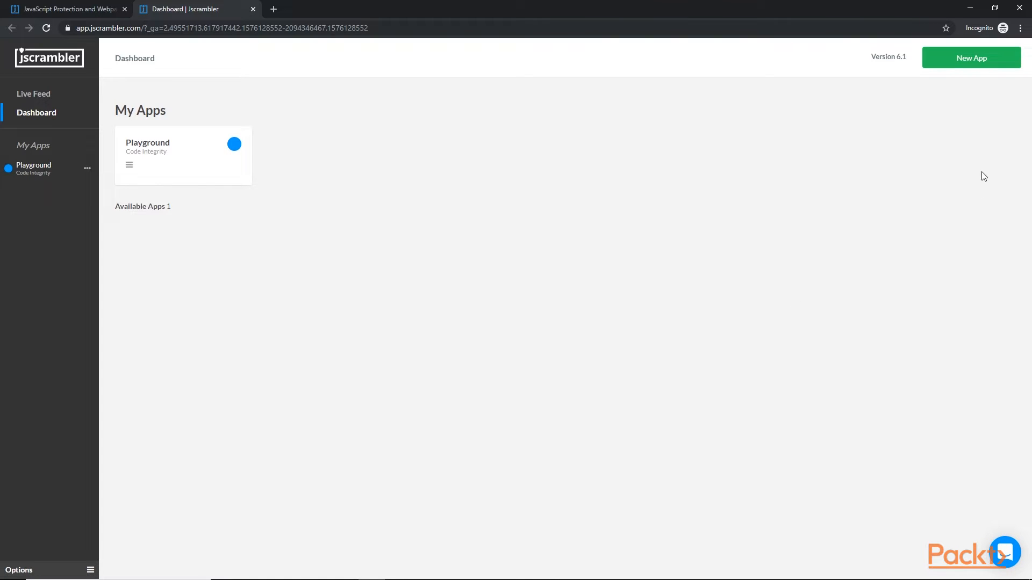
left_click(970, 58)
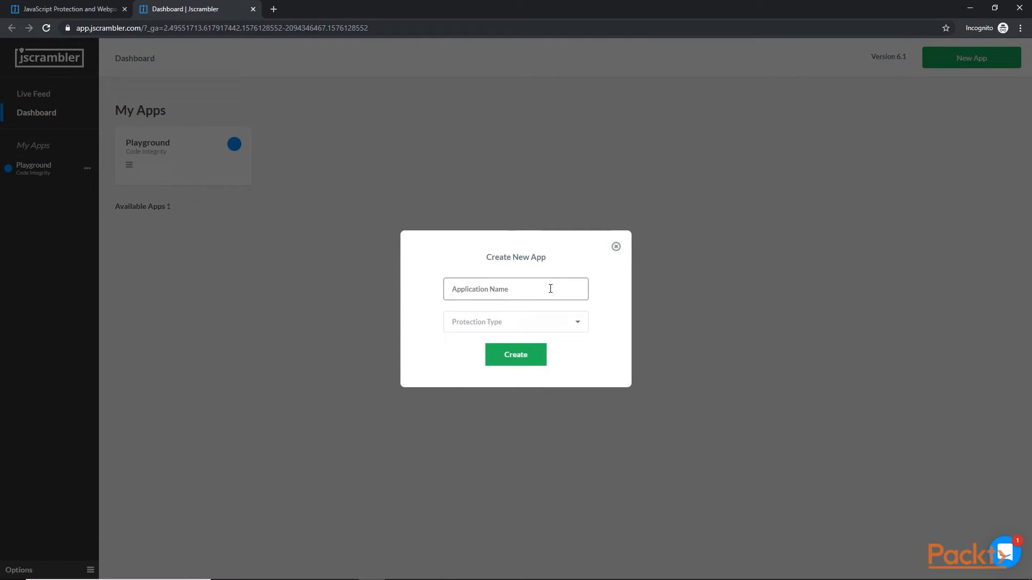
type("Ionic 4 app")
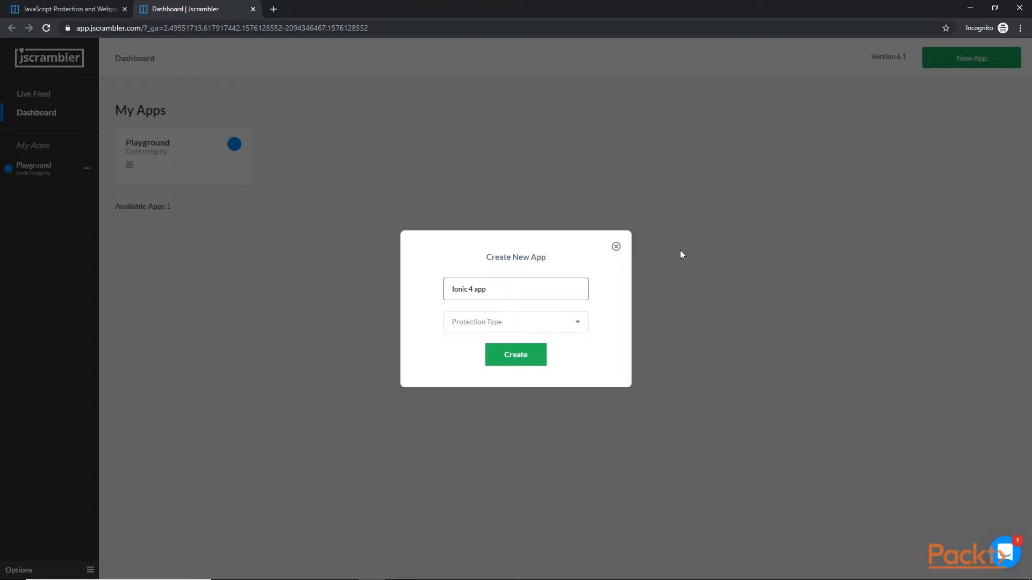
left_click(516, 322)
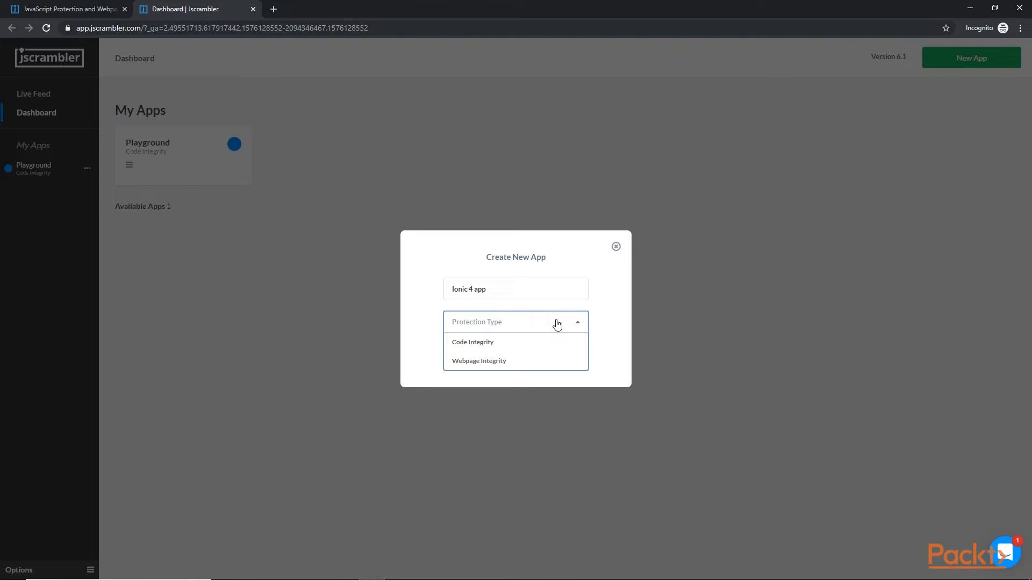
mouse_move(544, 347)
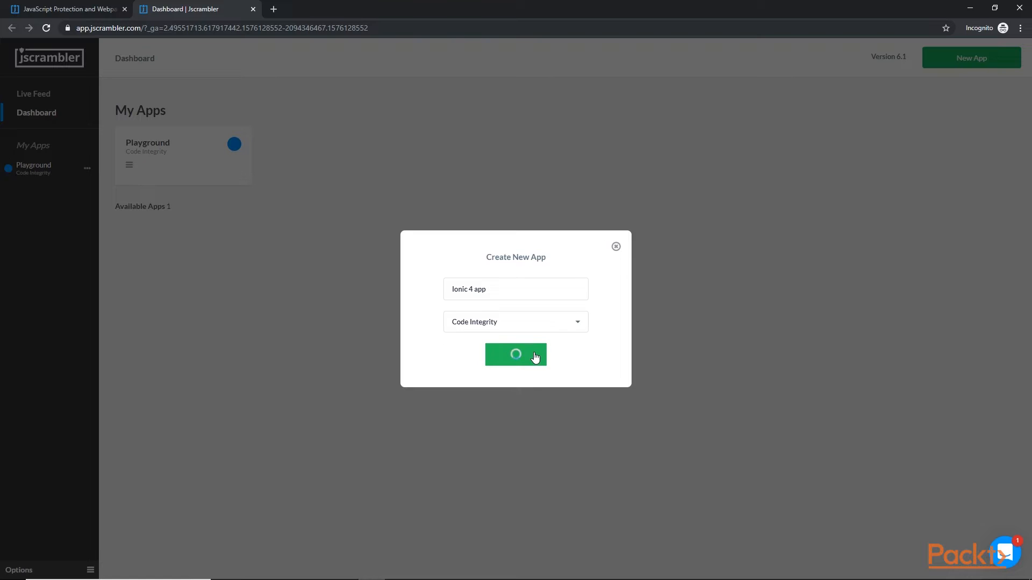
left_click(516, 355)
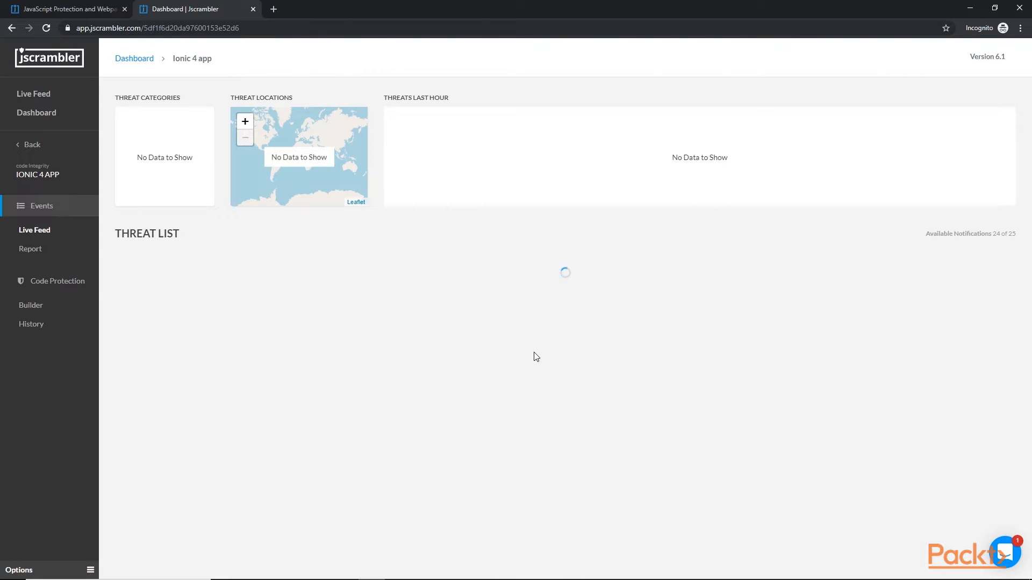
left_click(135, 58)
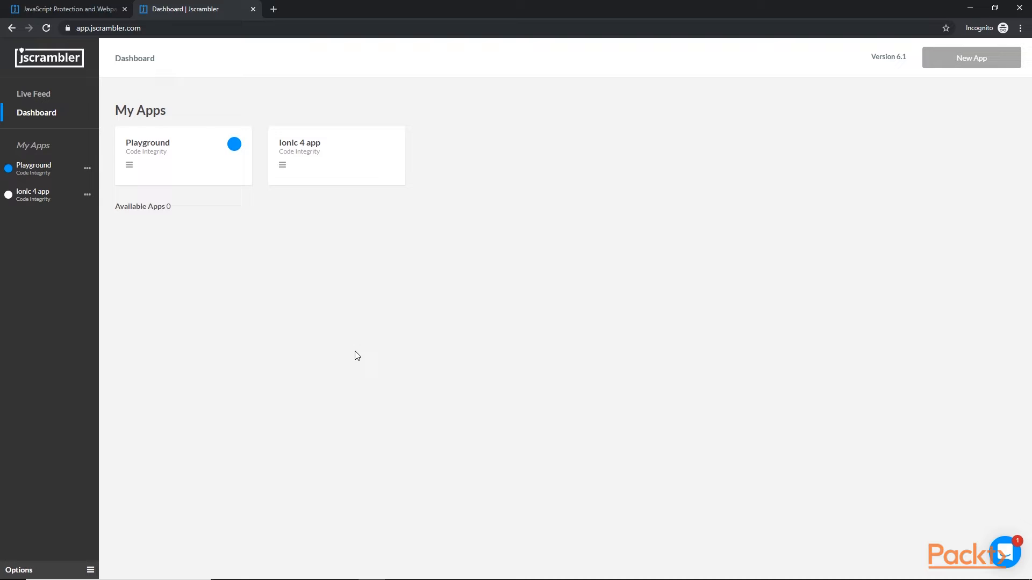
mouse_move(368, 354)
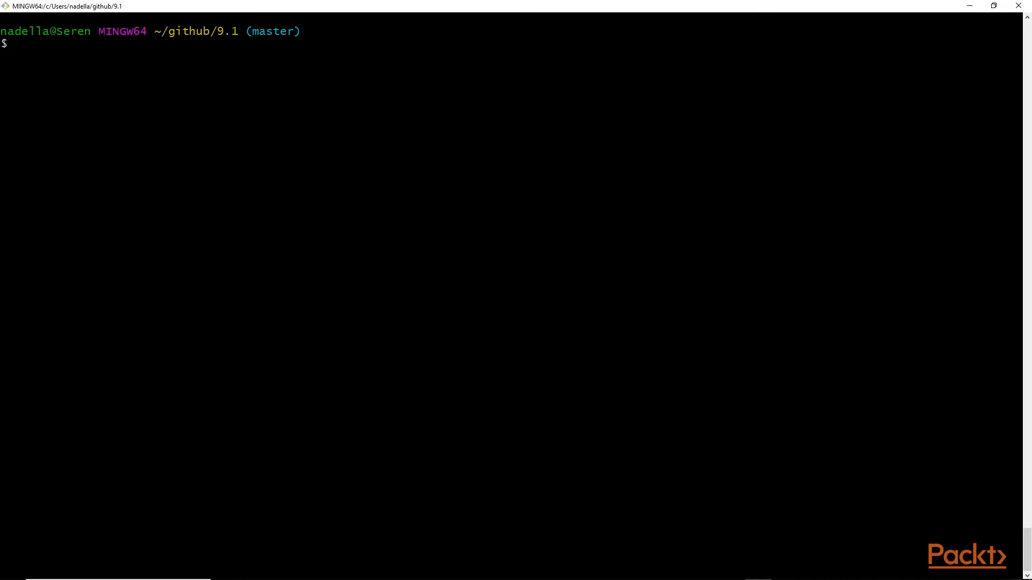
- Run npm install jscrambler --save-dev in Git Bash
type("npm install jscr")
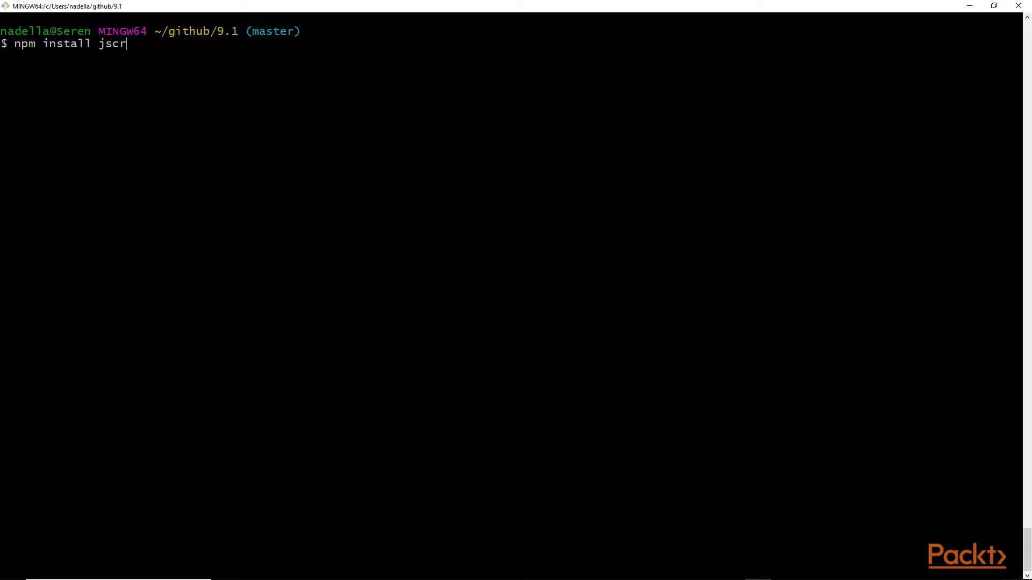
type("ambler --save-dev")
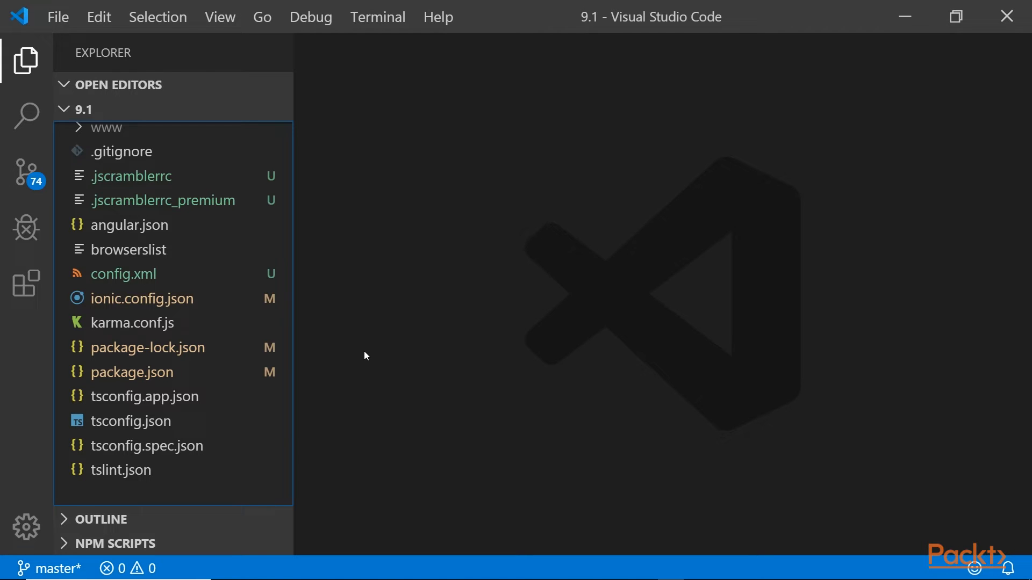
mouse_move(206, 381)
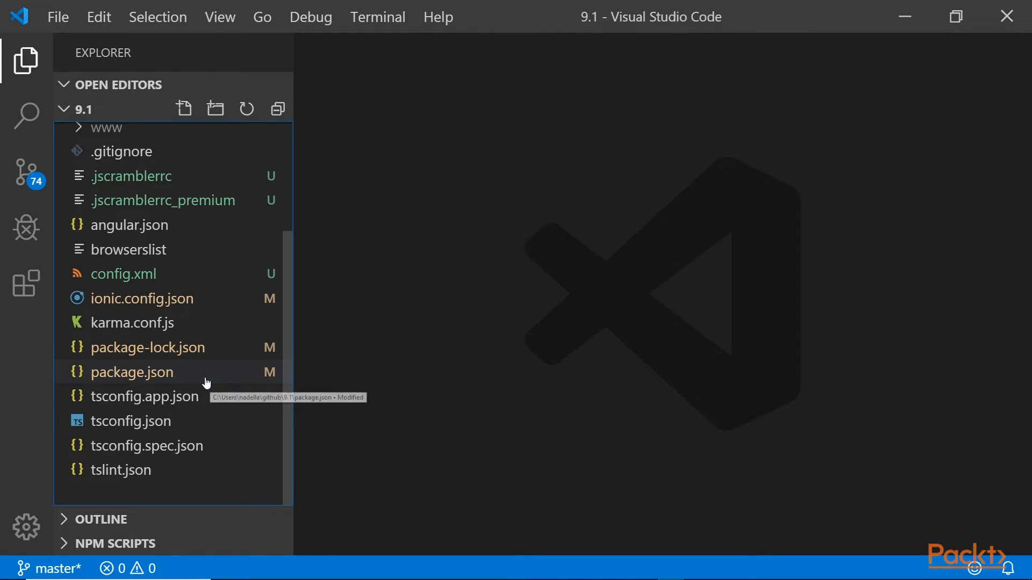
- Add the "ionic:build:after": "jscrambler" script after e2e in package.json
left_click(134, 372)
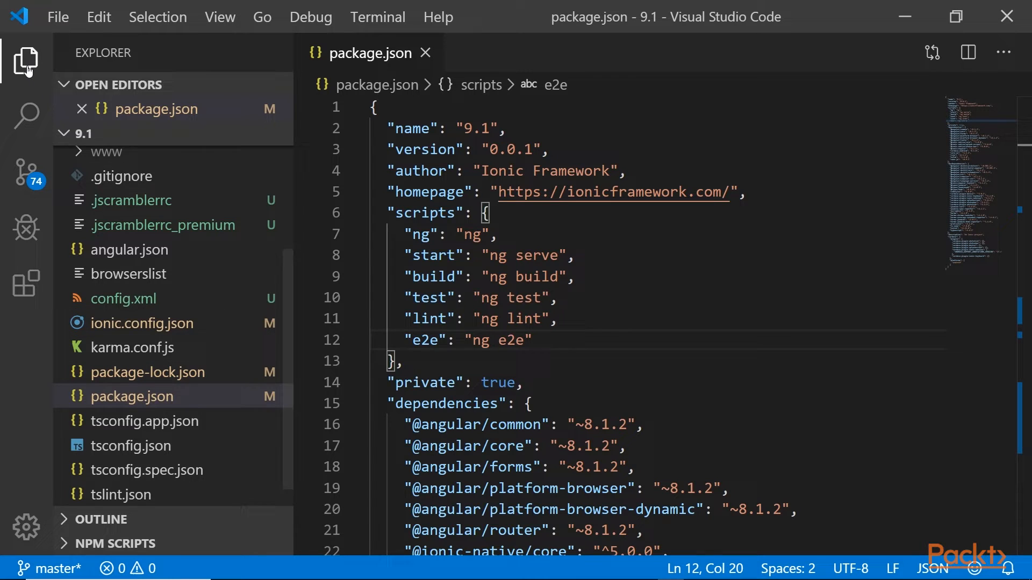
left_click(26, 59)
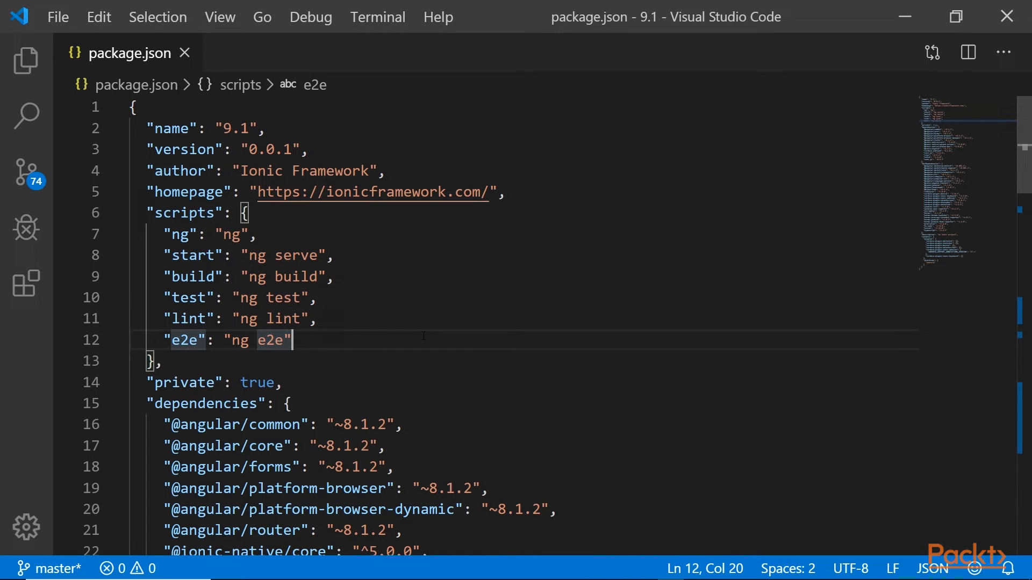
key("Enter")
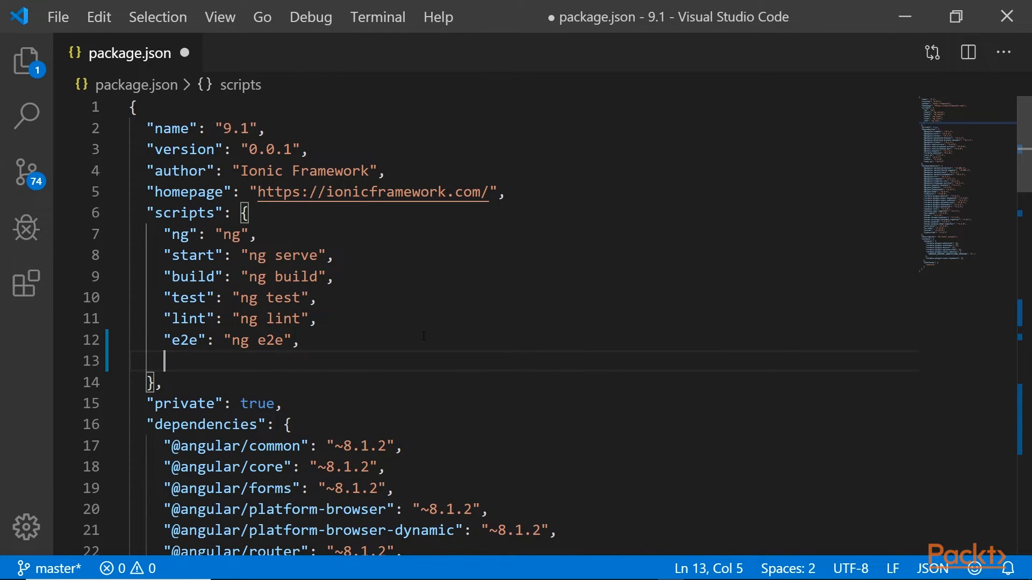
type("\"ionic\"")
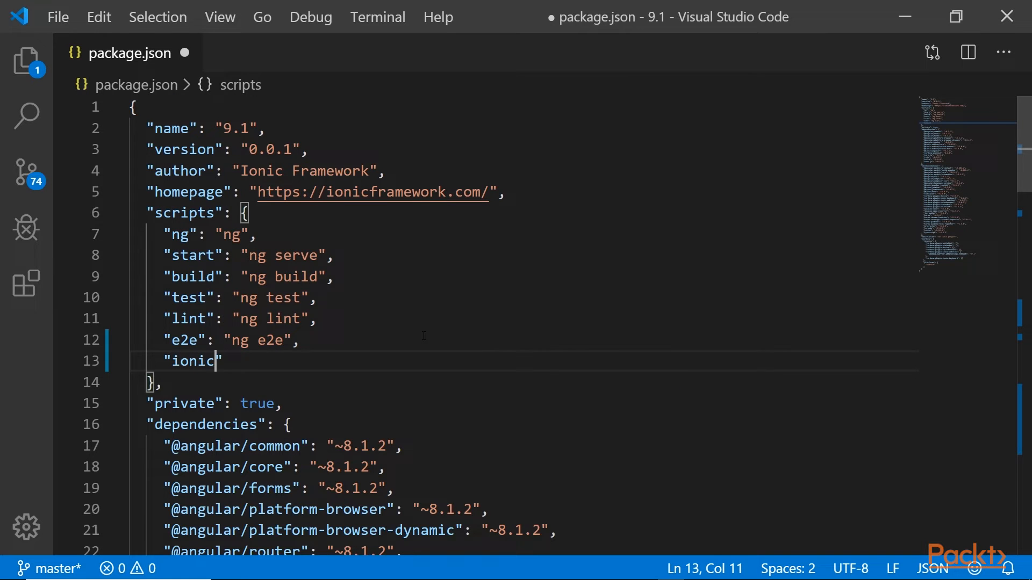
type(":bui")
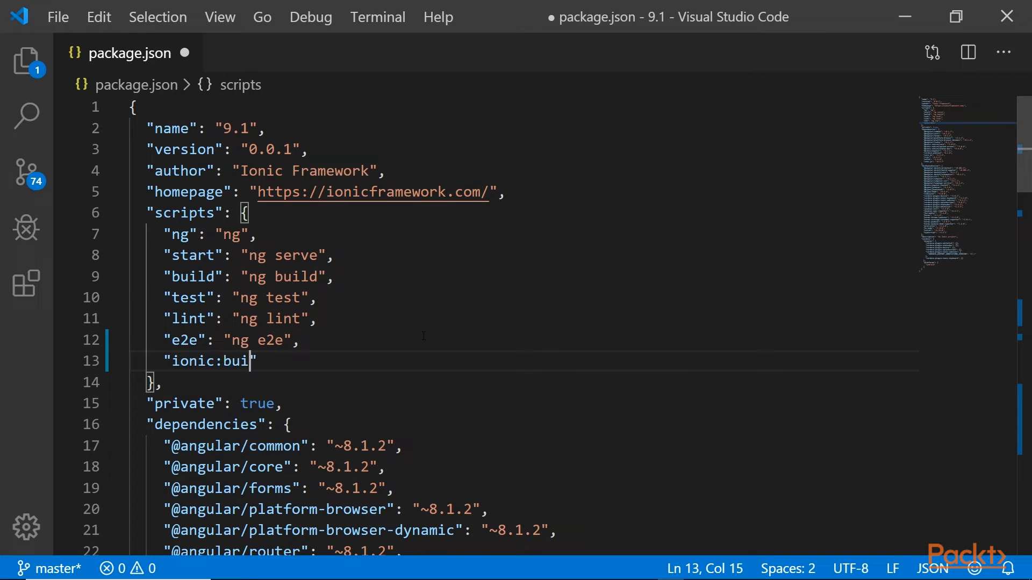
type("d:aft")
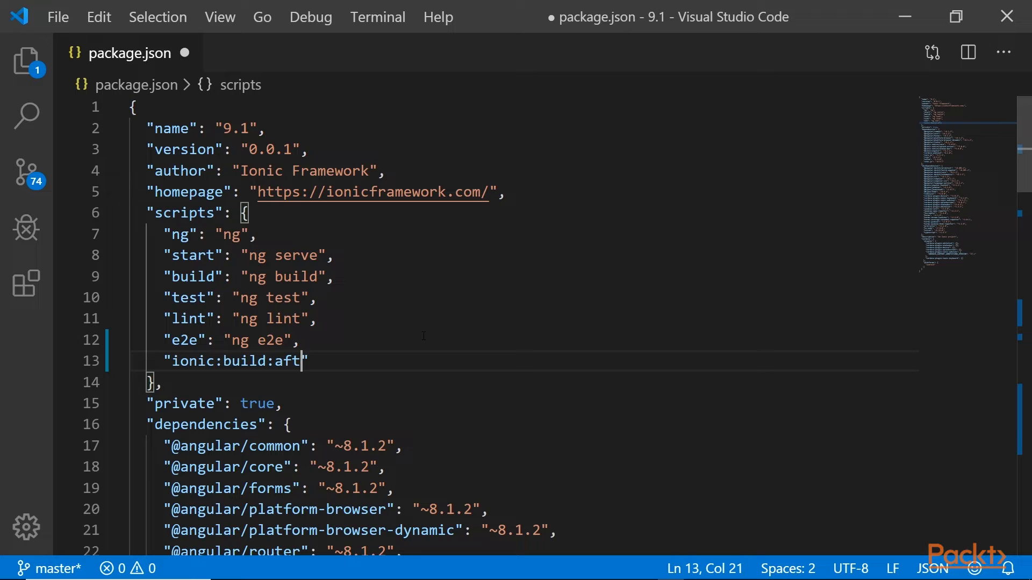
type("er\":")
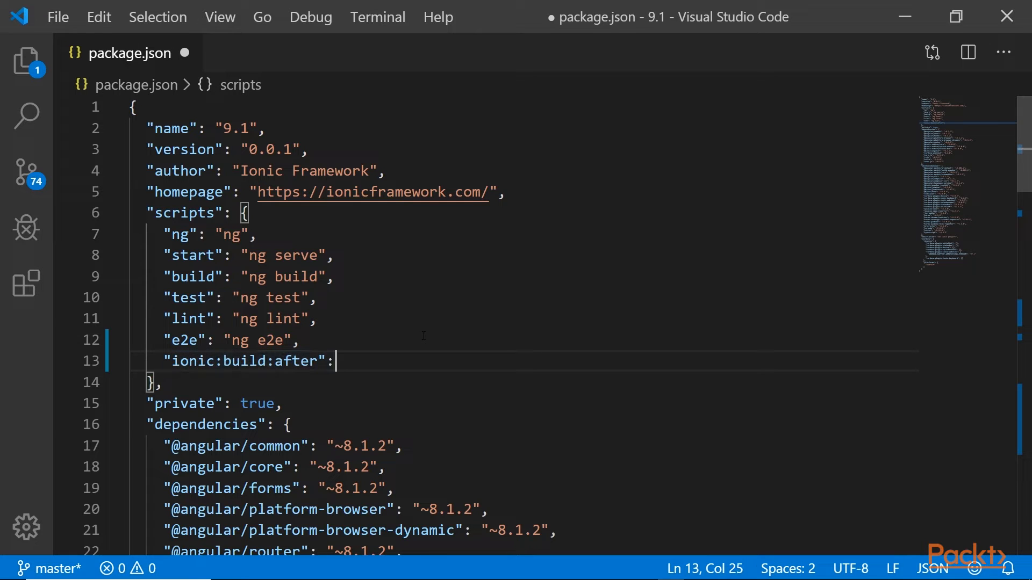
type("\"\"")
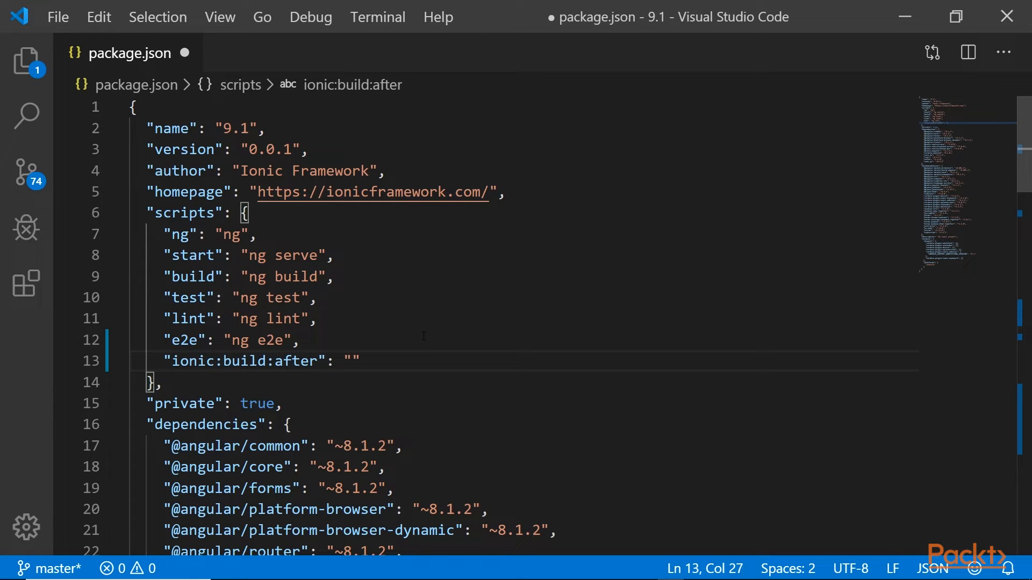
type("jscram")
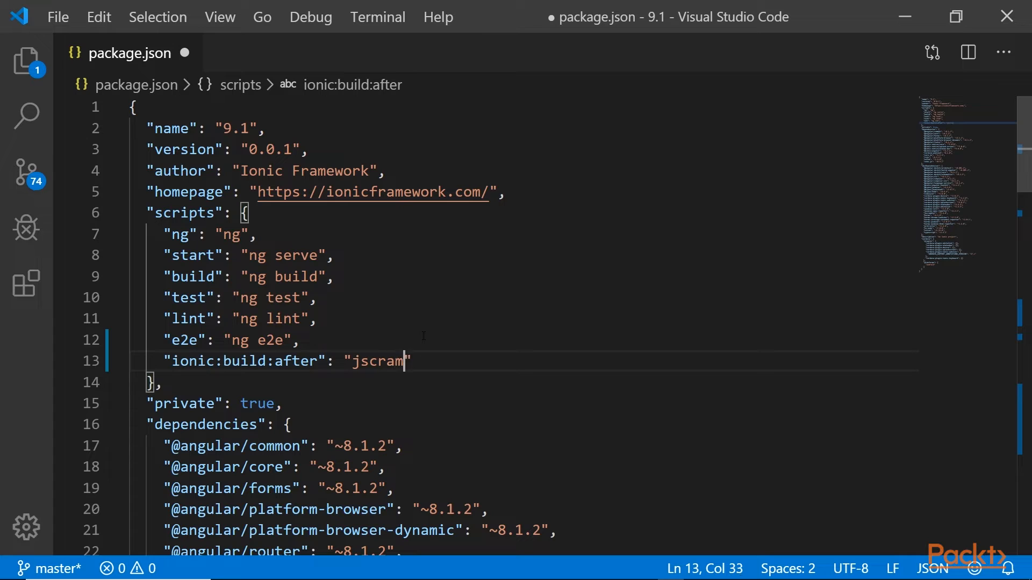
type("bler")
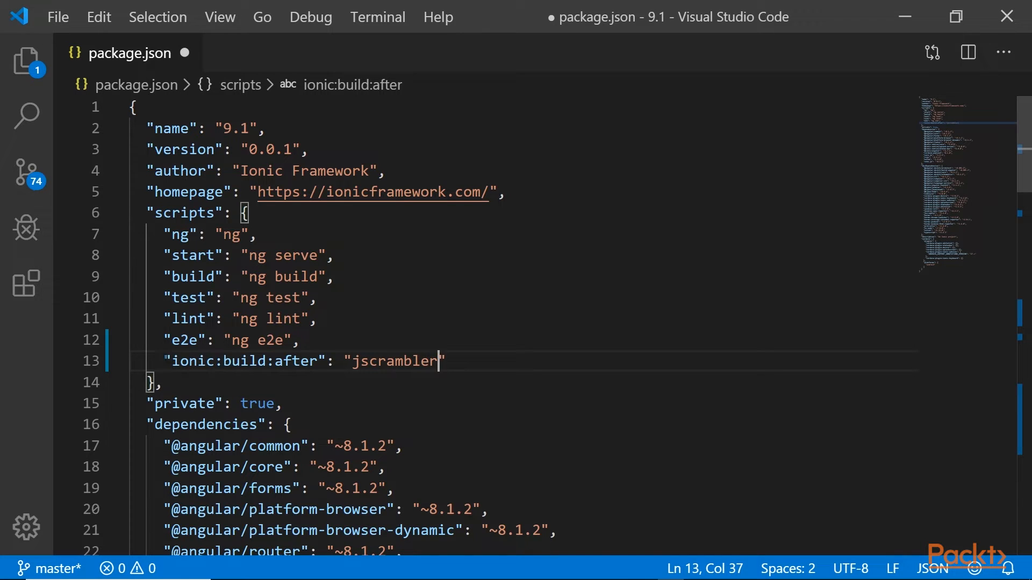
left_click_drag(150, 361, 448, 361)
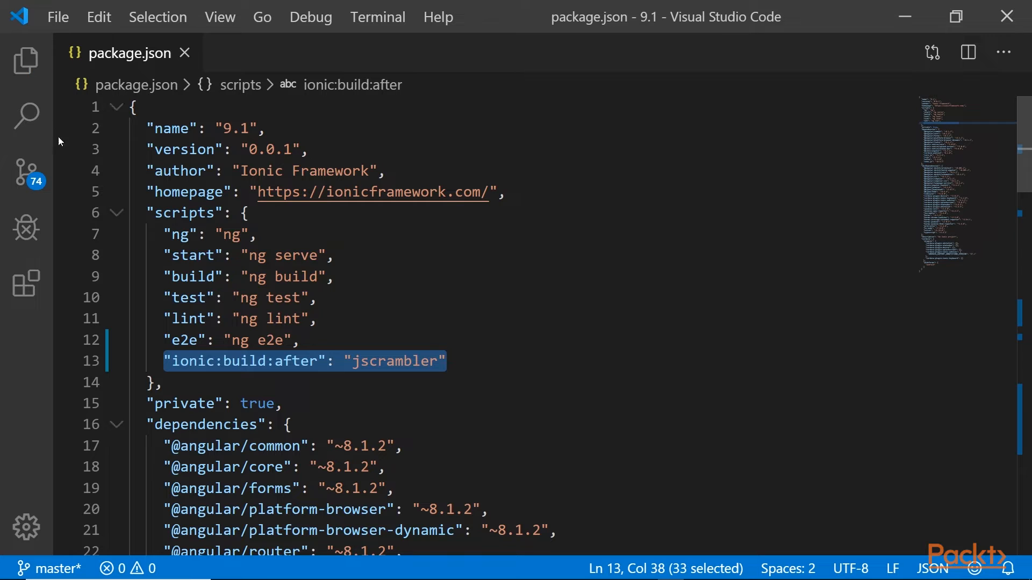
left_click(25, 60)
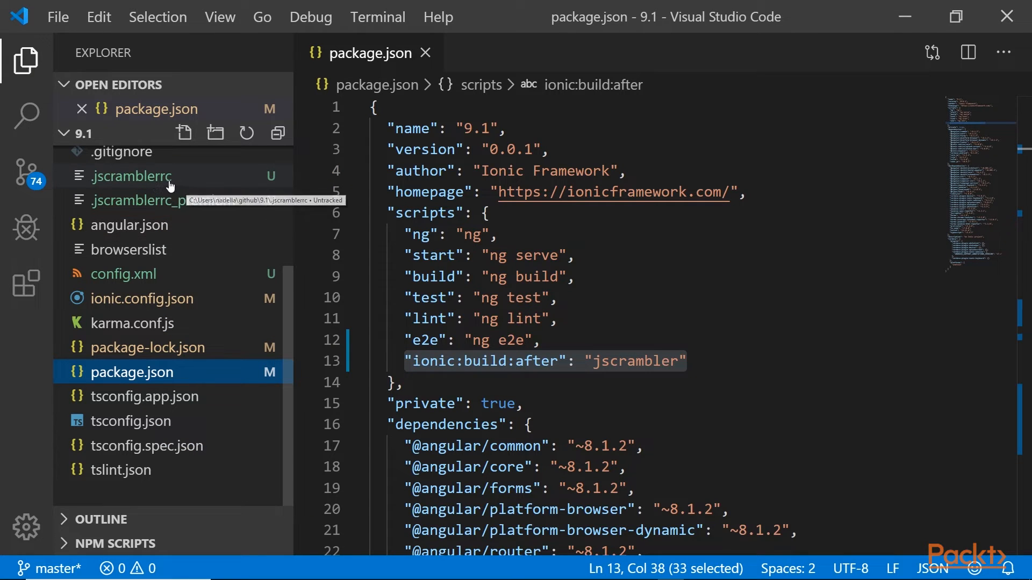
- Open .jscramblerrc from the Explorer and hide the sidebar
double_click(132, 176)
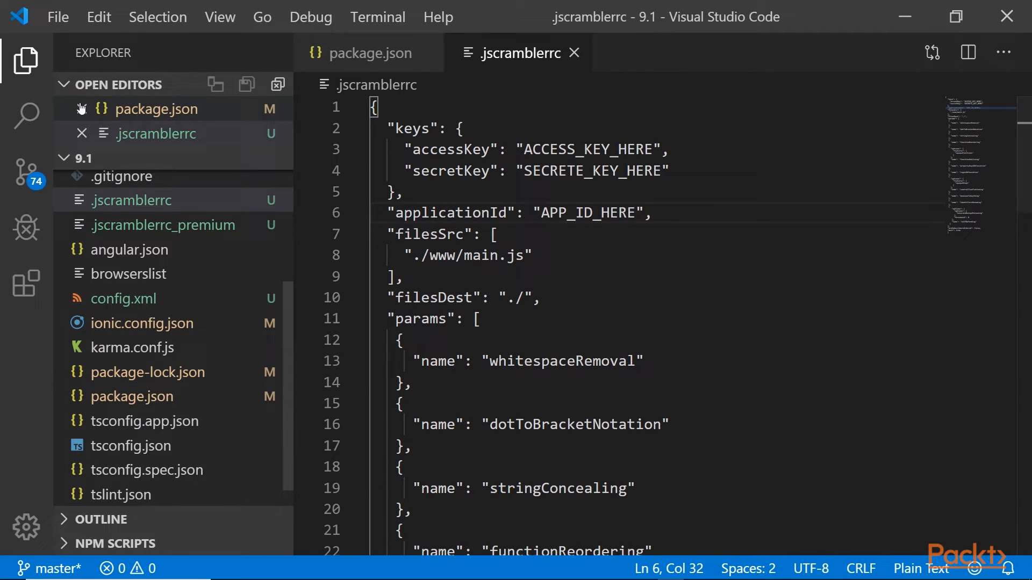
left_click(26, 60)
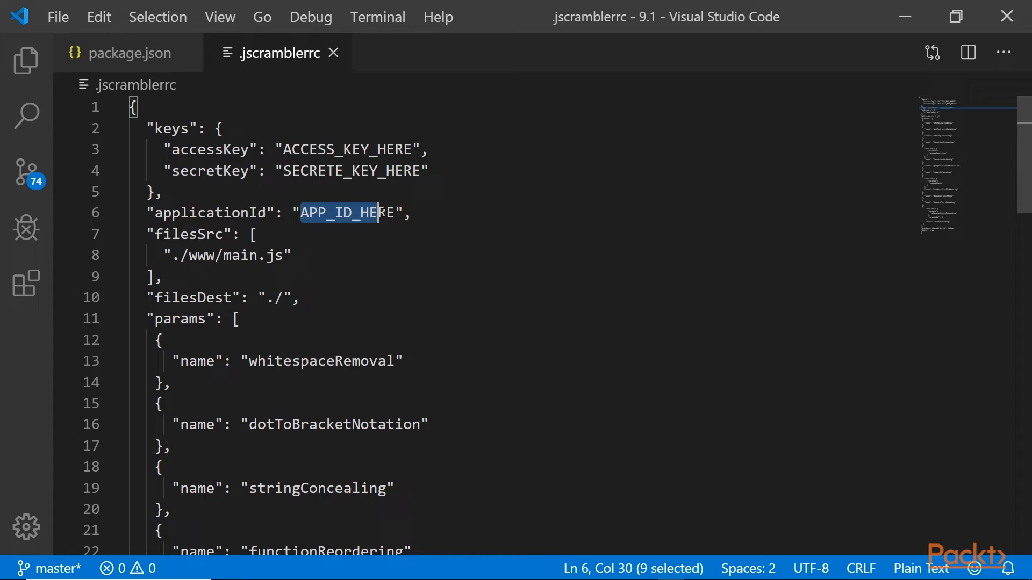
- Paste application ID 5df1f6d289a38d00167c288d over the placeholder in .jscramblerrc and save
right_click(355, 213)
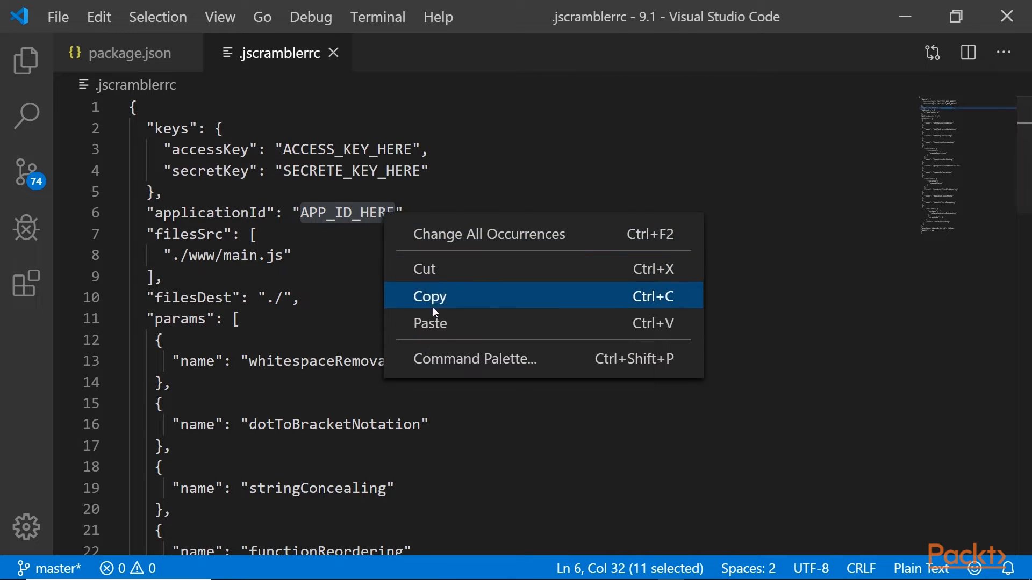
type("5df1f6d289a38d00167c288d")
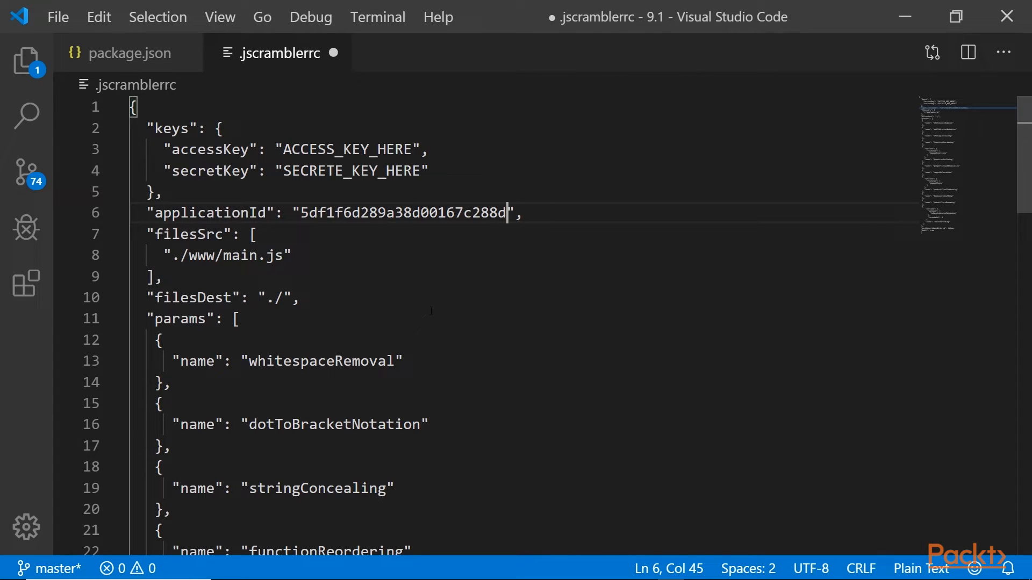
key("ctrl+s")
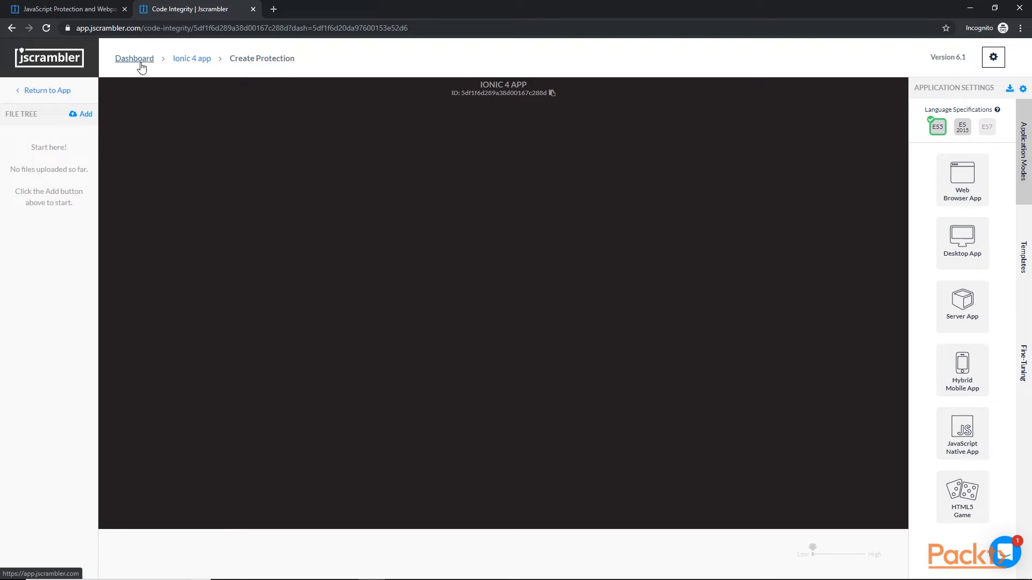
- Return to the Jscrambler dashboard and open the account profile with API credentials
left_click(134, 58)
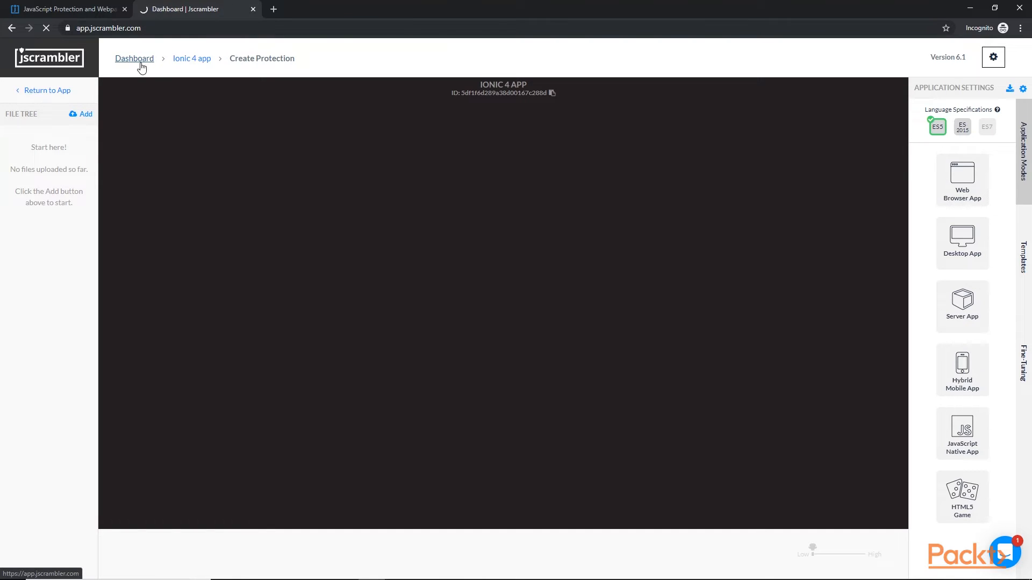
left_click(134, 58)
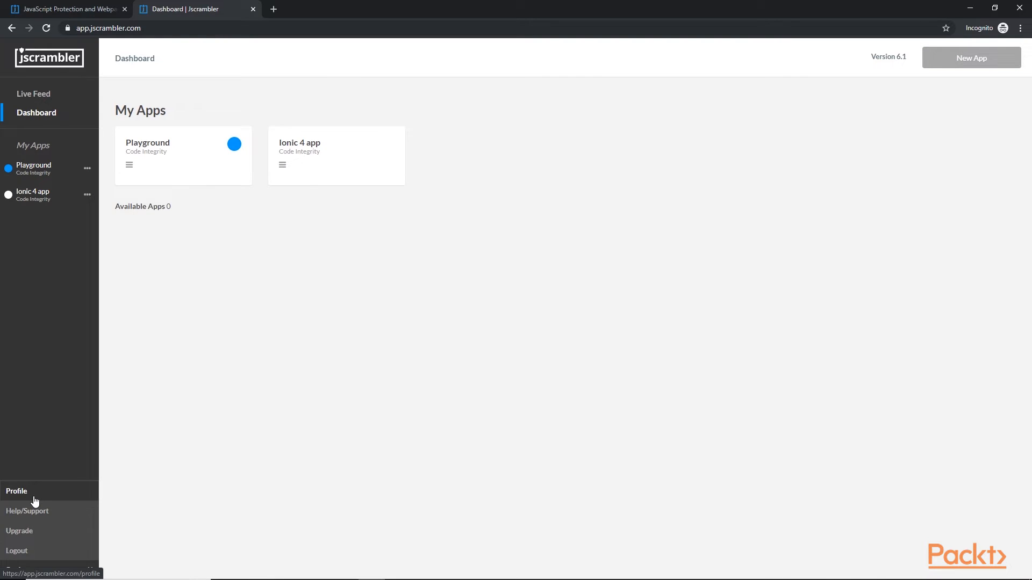
left_click(15, 491)
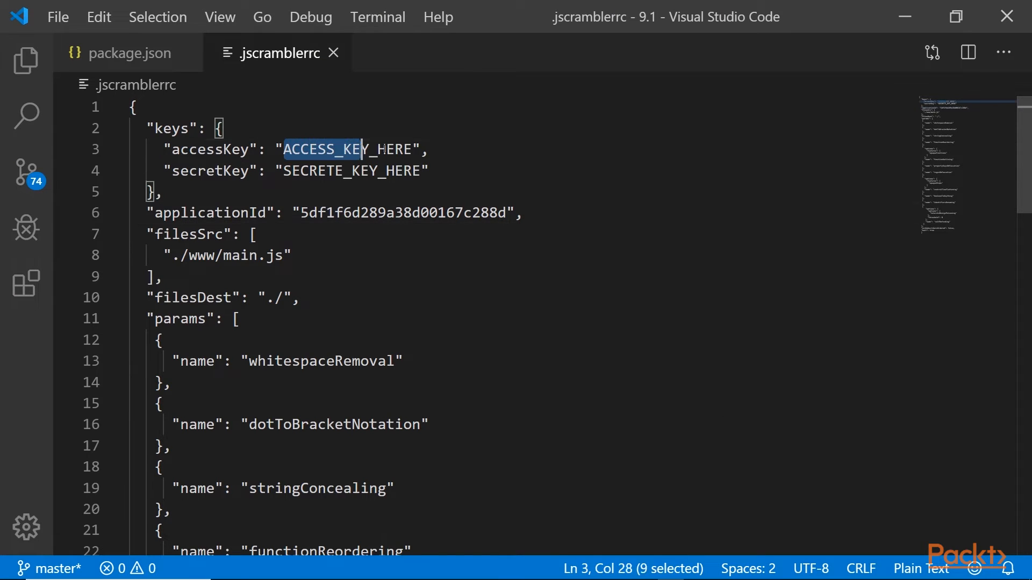
- Paste the profile's access key and secret key into .jscramblerrc and save
right_click(343, 150)
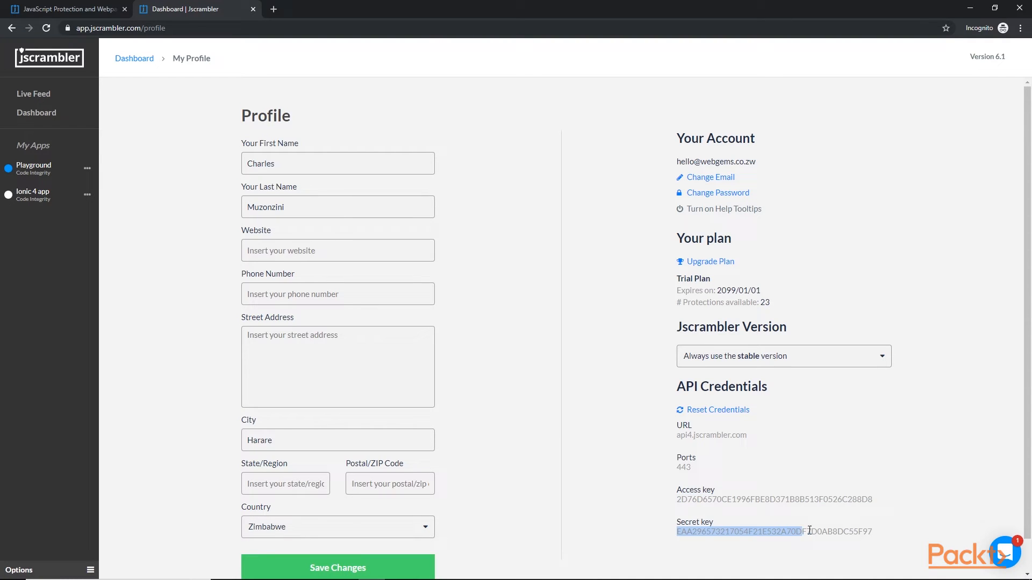
right_click(743, 531)
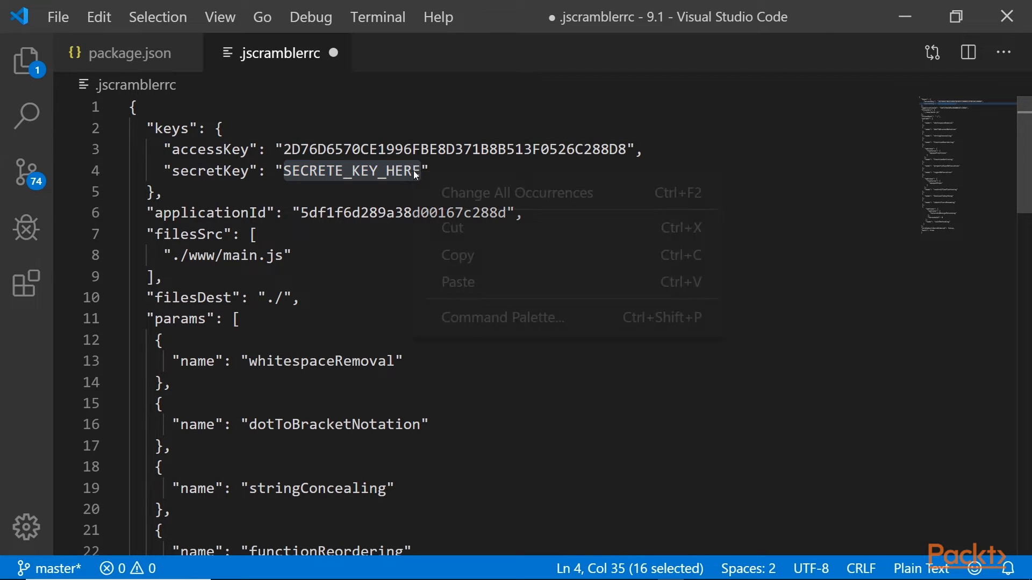
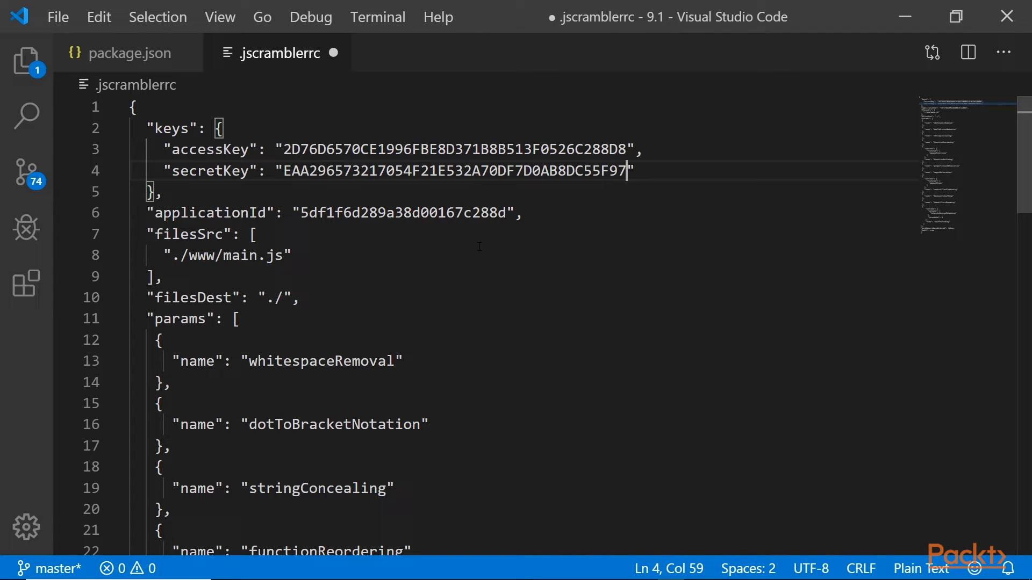
key("ctrl+s")
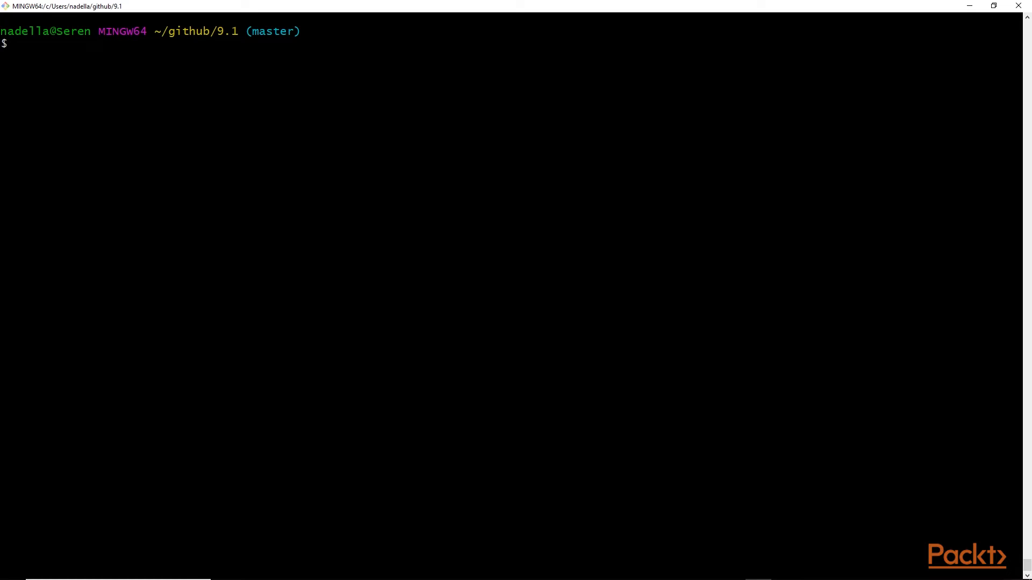
- Run ionic cordova run android to build the protected app and launch the emulator
type("ionic cordo")
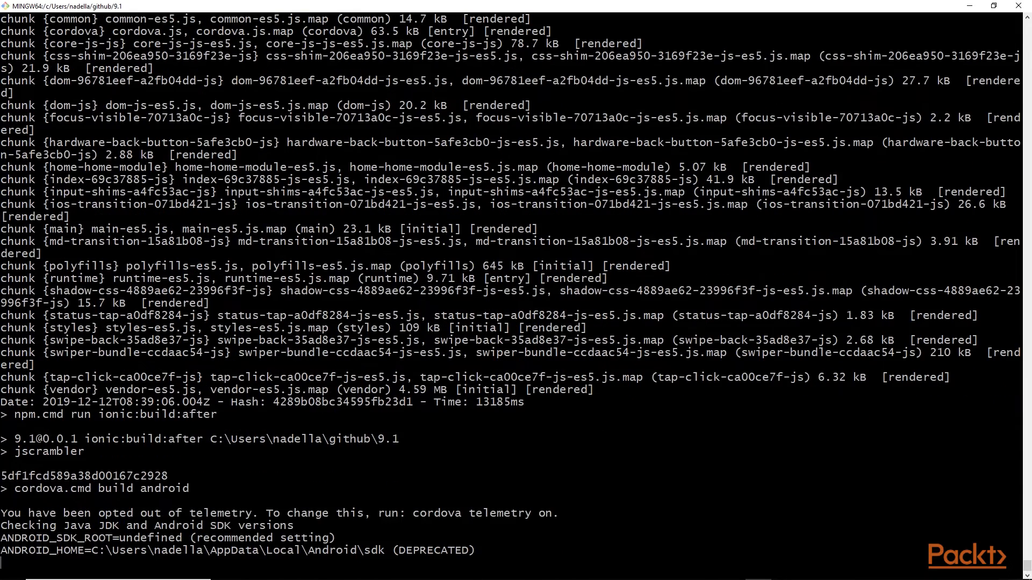
scroll("down", 3)
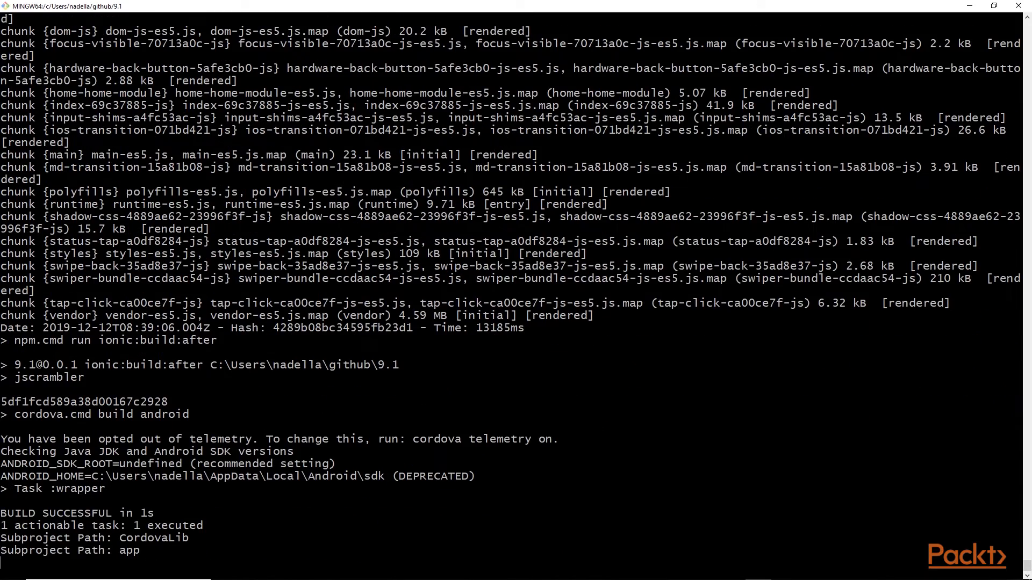
scroll("down", 3)
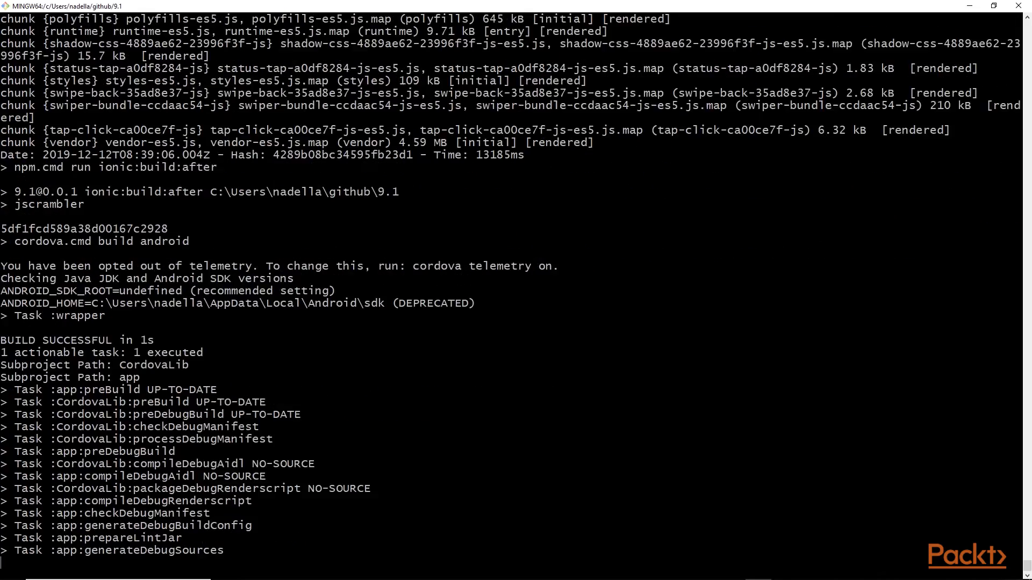
scroll("down", 3)
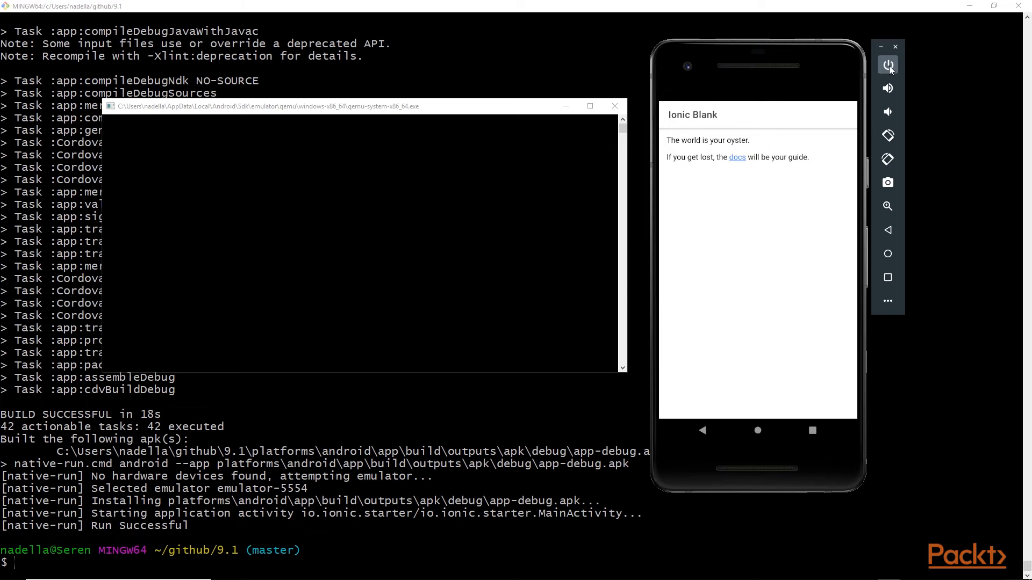
left_click(887, 65)
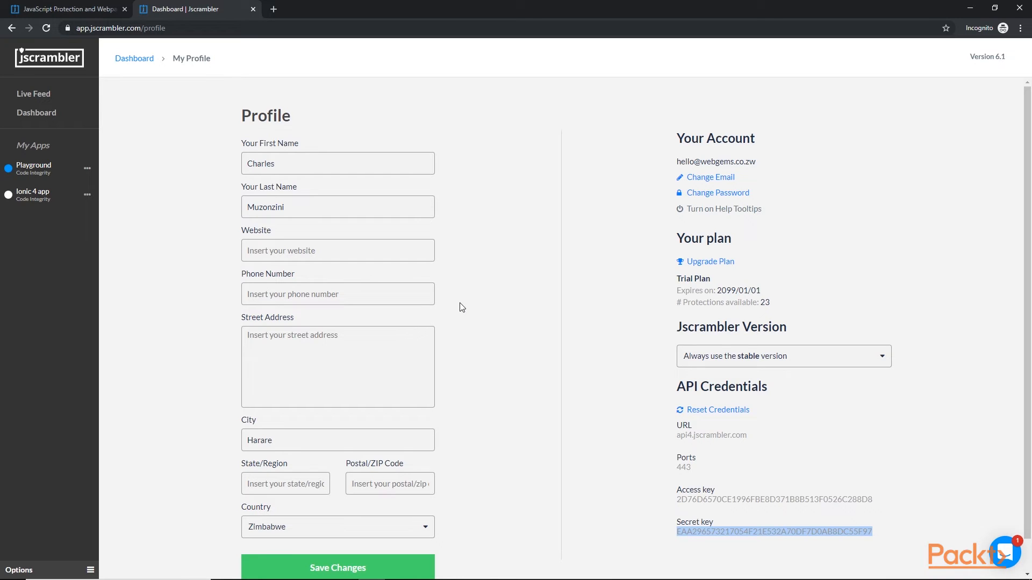
- Go back to the Jscrambler app list and open the Ionic 4 app
left_click(36, 112)
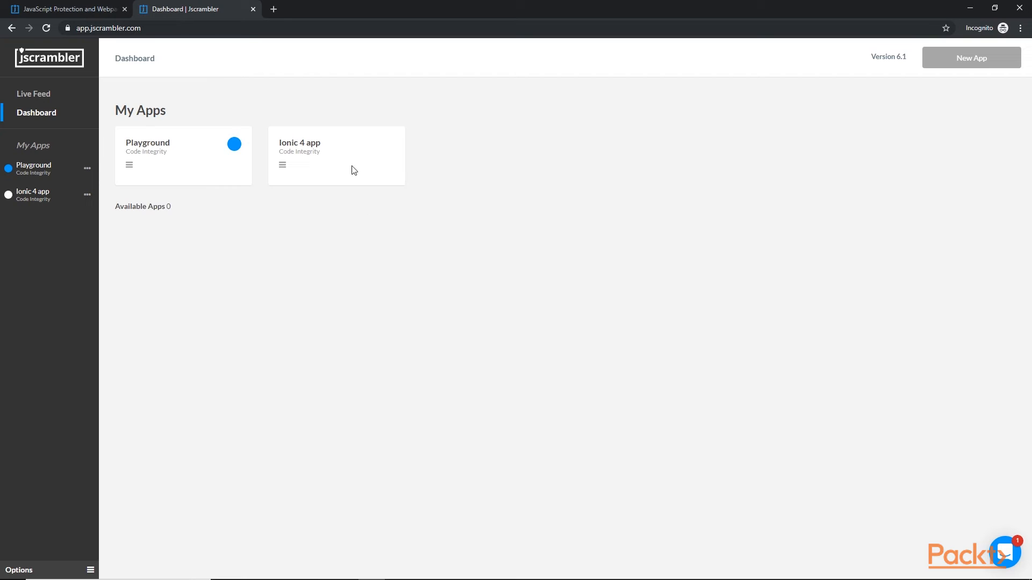
left_click(337, 155)
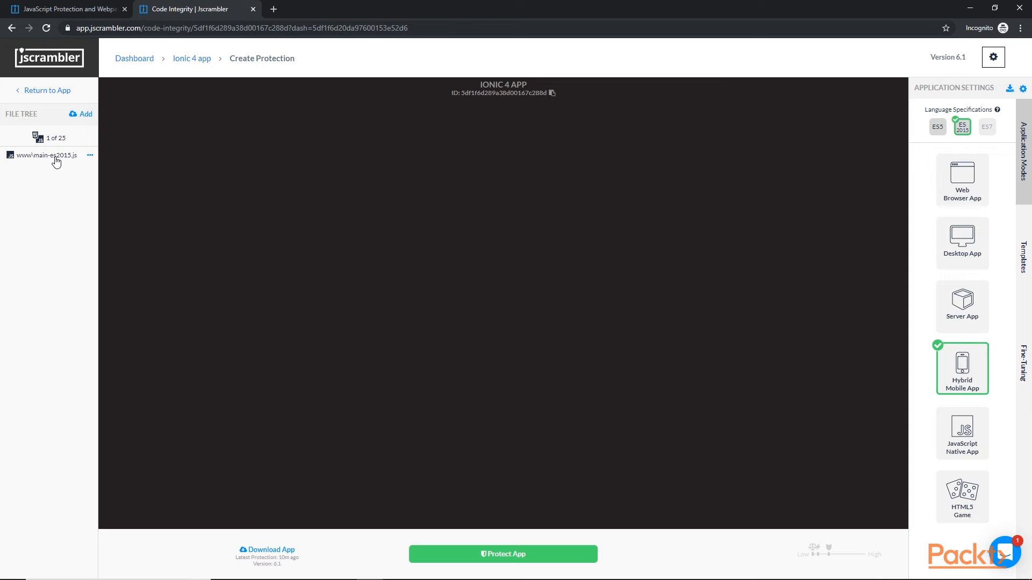
- Select www\main-es2015.js and scroll through its source beside the protected version
left_click(46, 155)
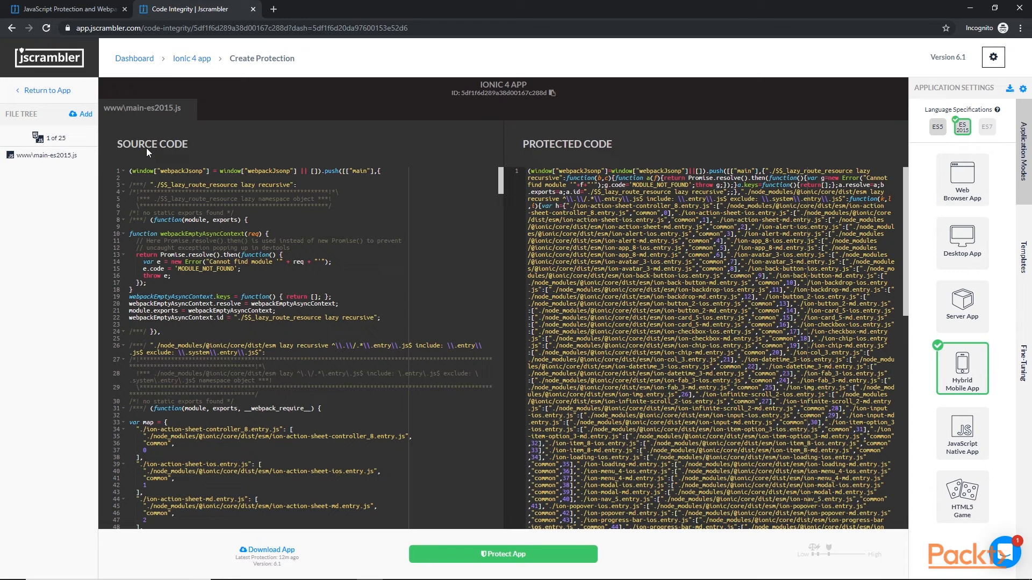
mouse_move(500, 182)
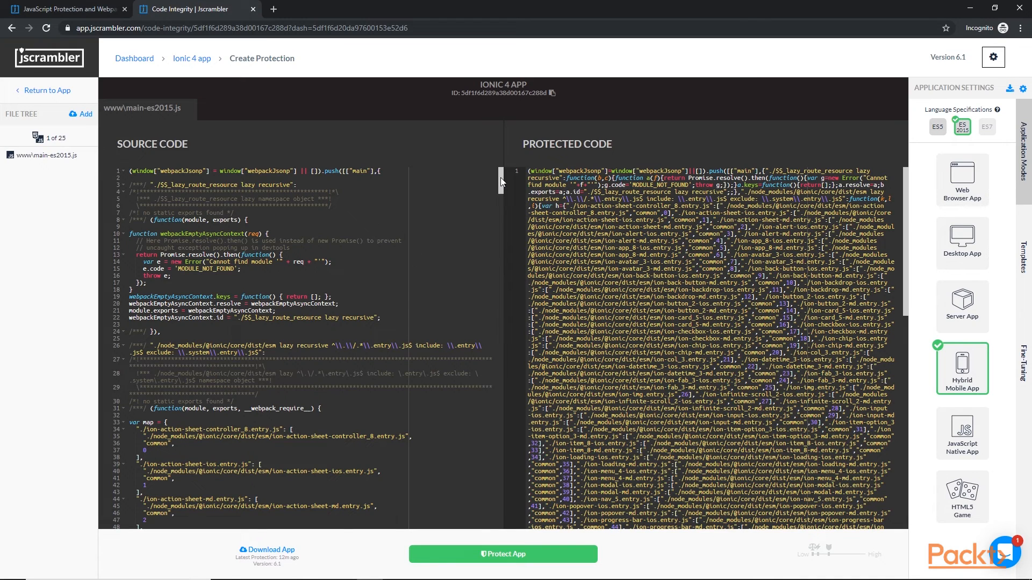
scroll("down", 3)
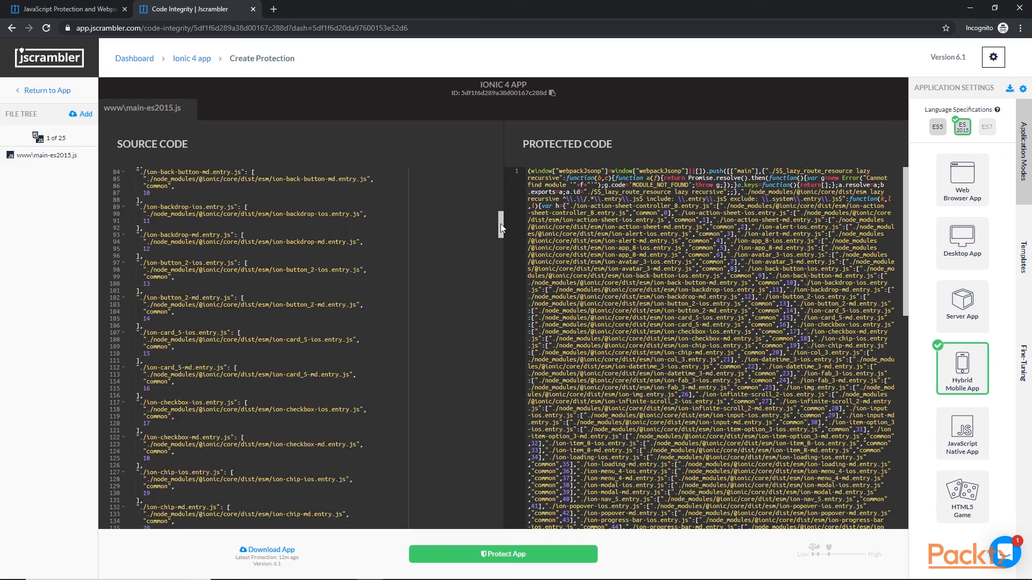
scroll("down", 3)
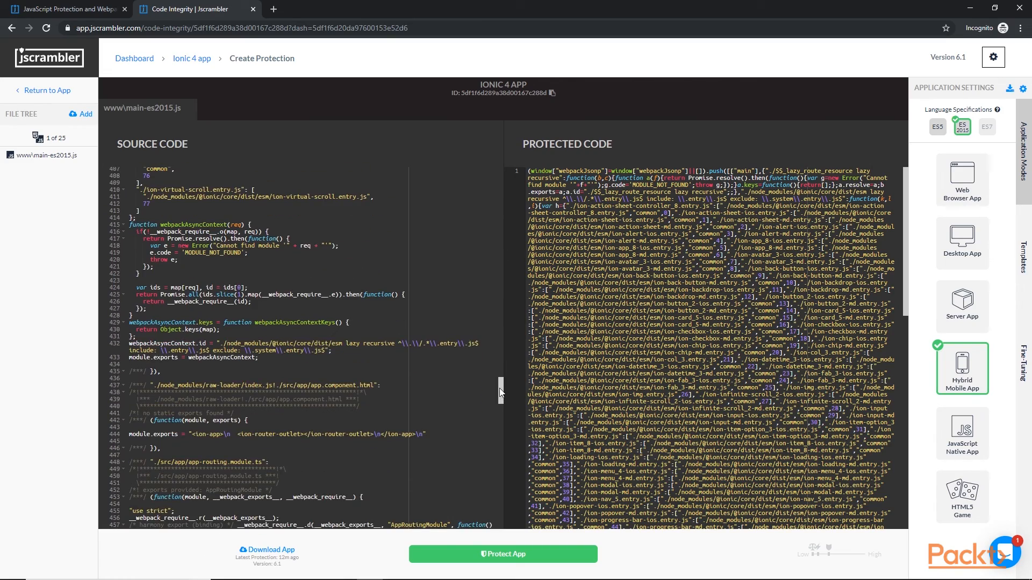
scroll("down", 3)
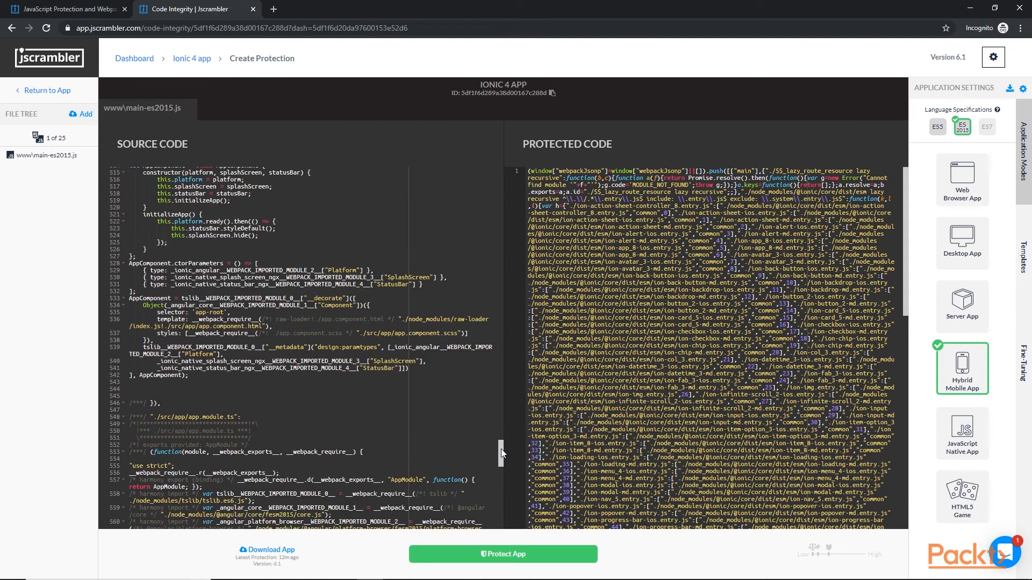
scroll("down", 3)
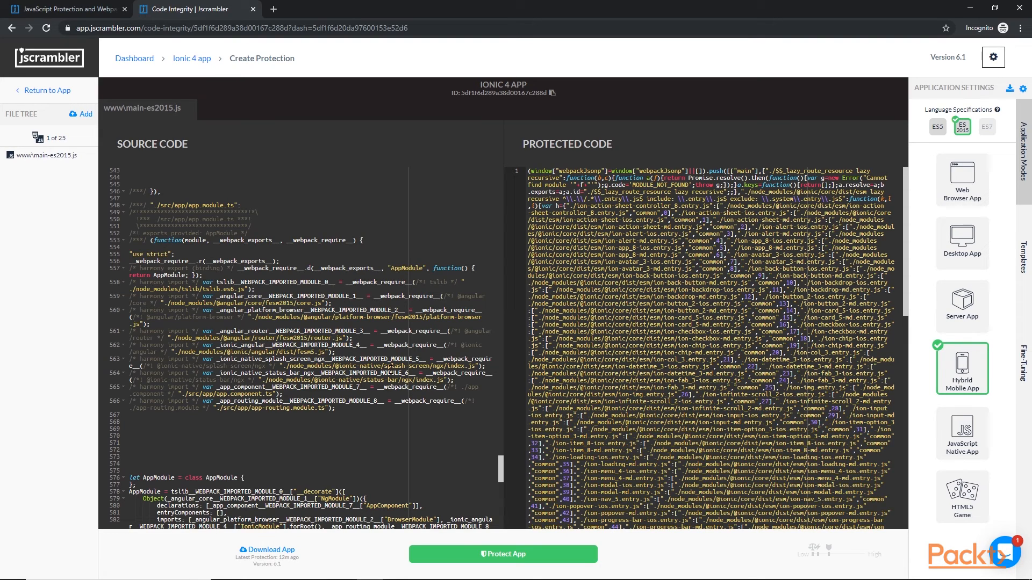
scroll("down", 3)
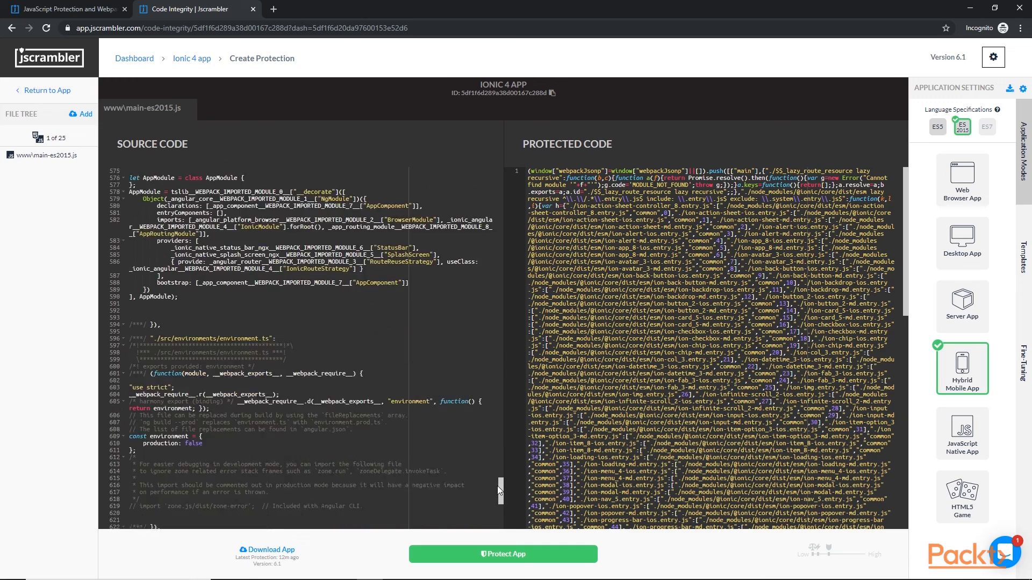
scroll("down", 3)
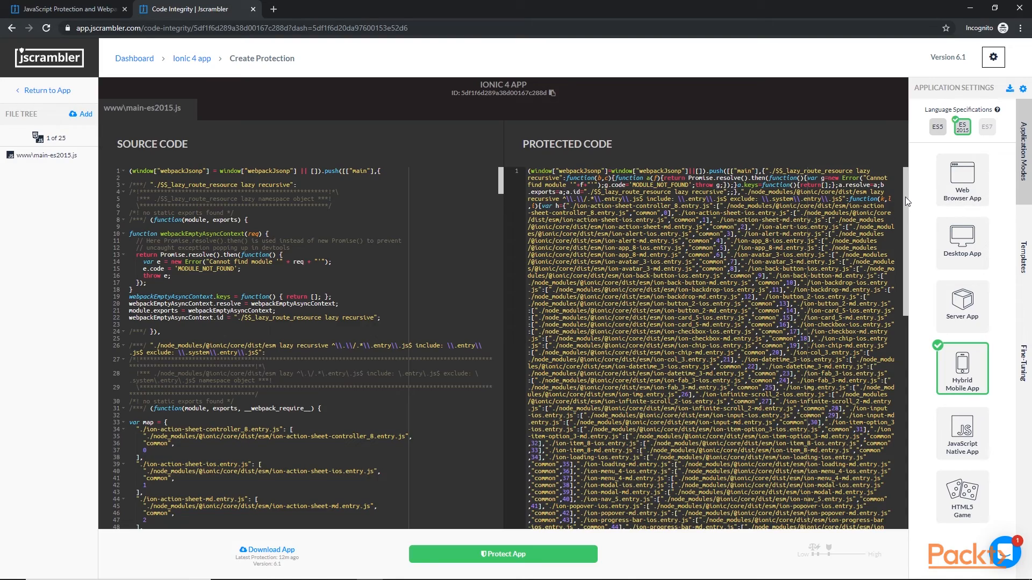
scroll("down", 3)
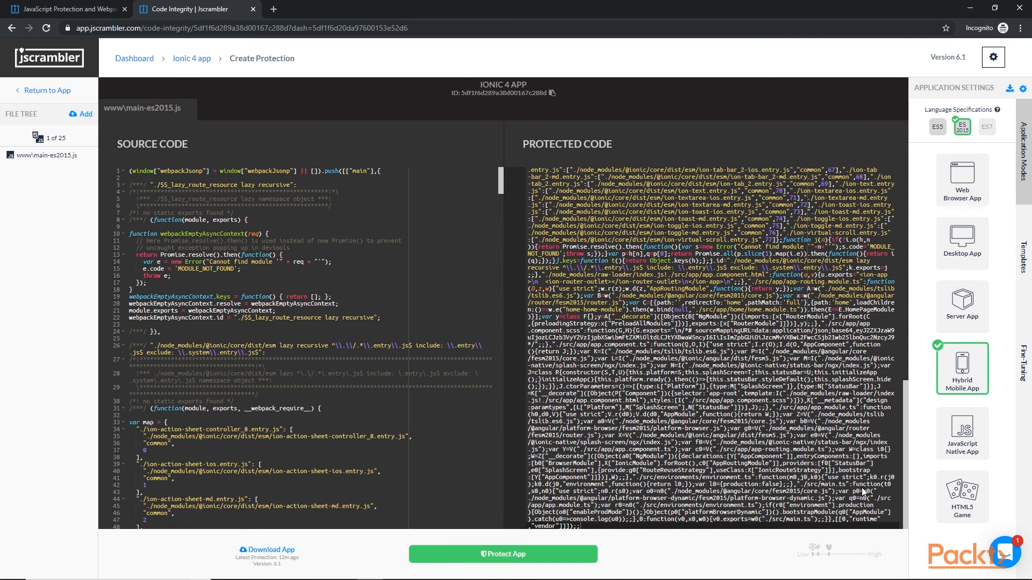
mouse_move(862, 490)
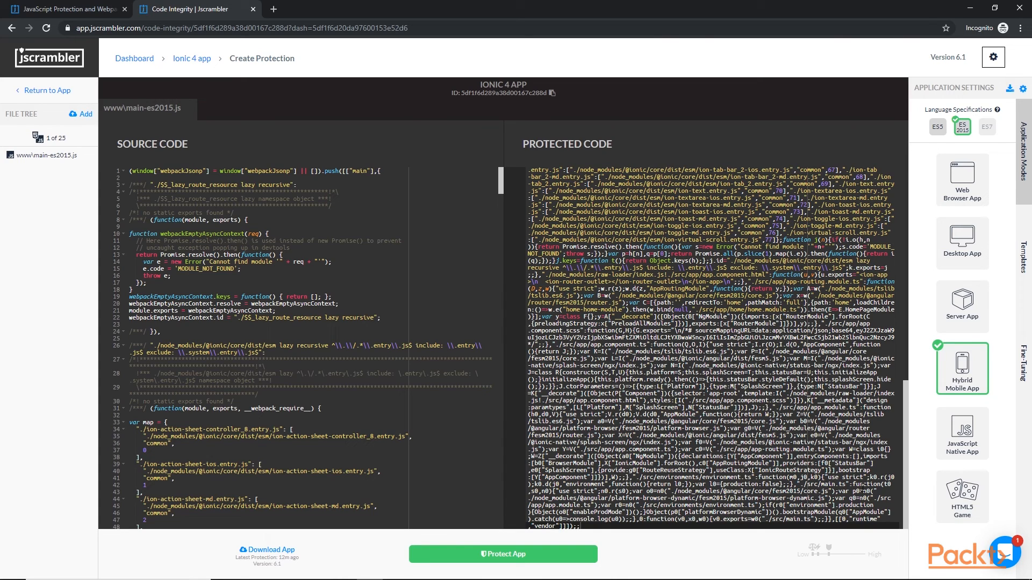
mouse_move(920, 453)
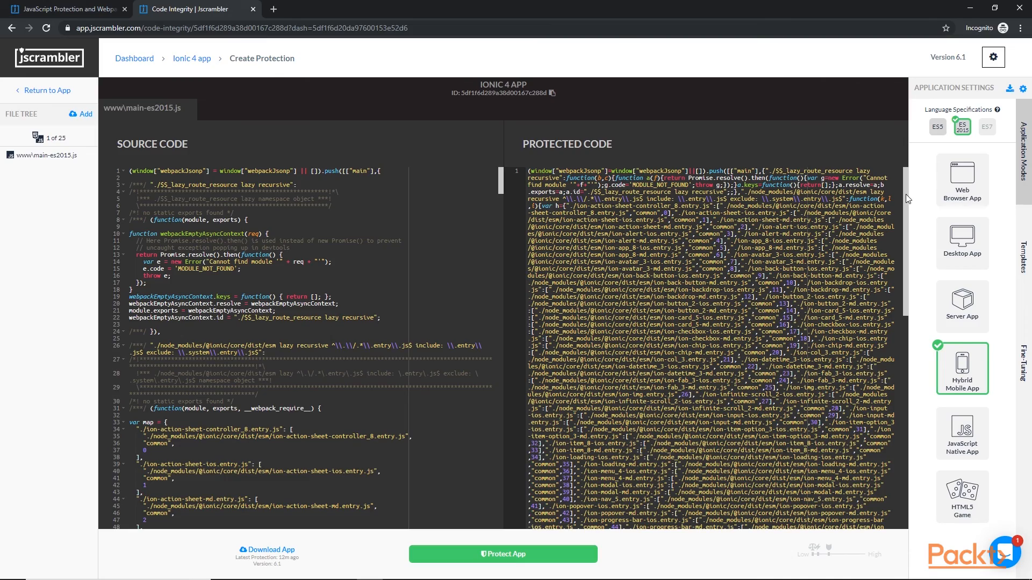
scroll("down", 3)
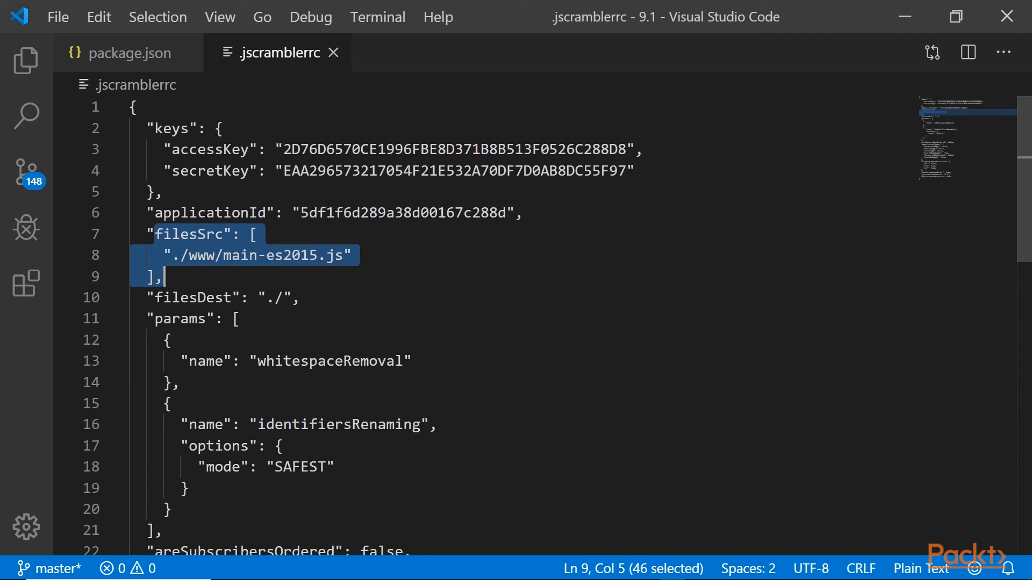
left_click(223, 255)
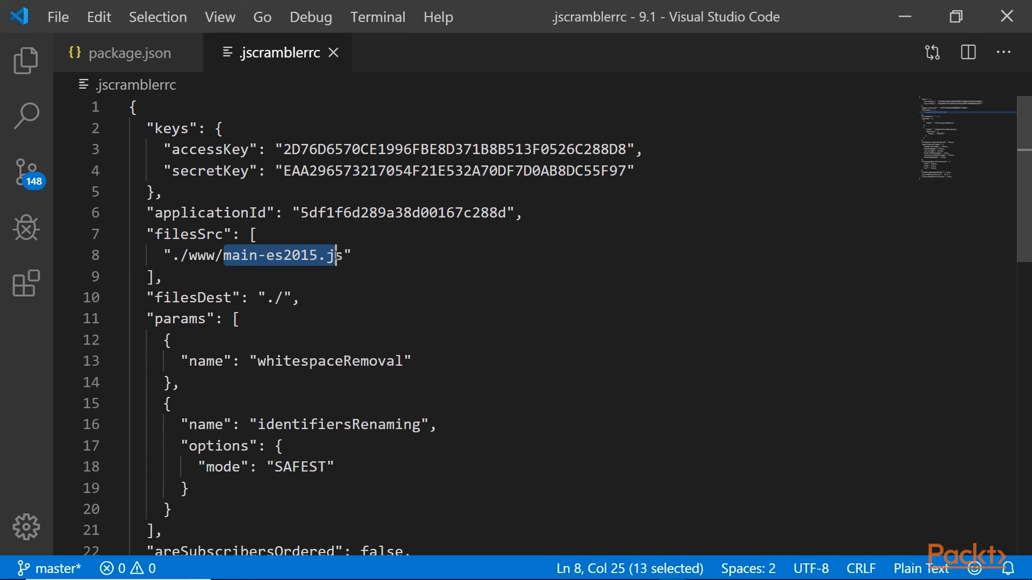
key("shift+Right")
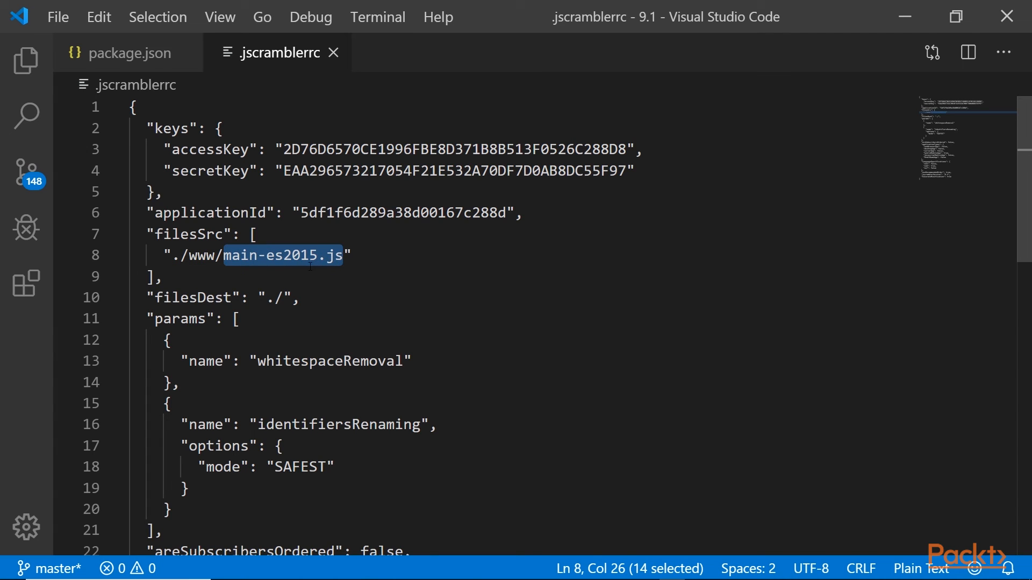
mouse_move(360, 265)
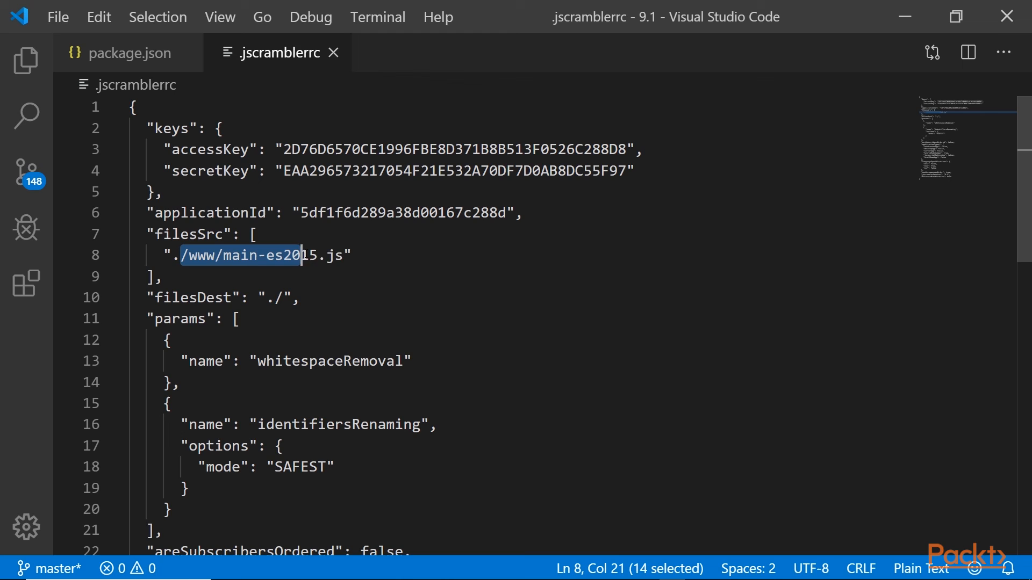
left_click_drag(299, 256, 342, 255)
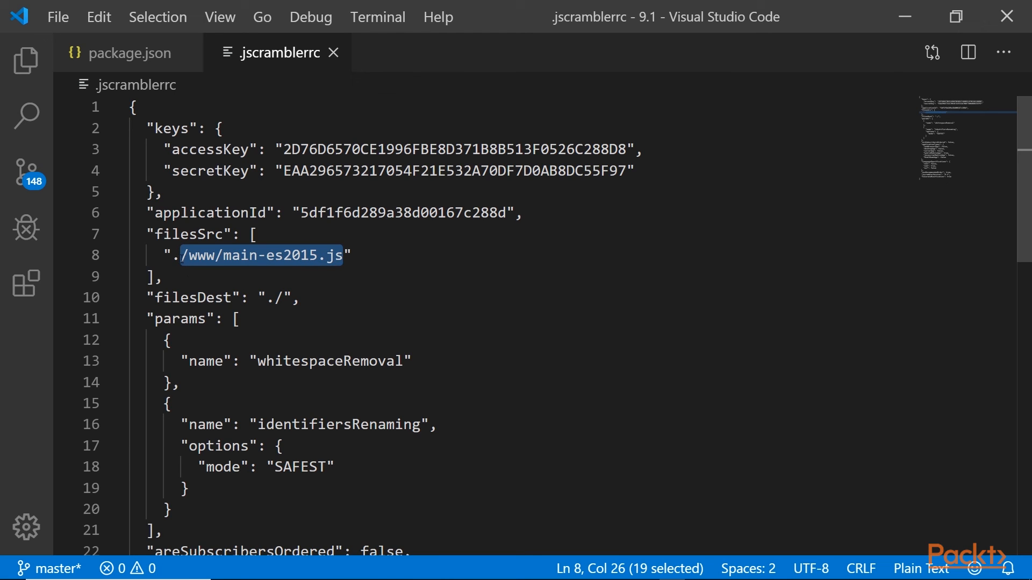
double_click(200, 255)
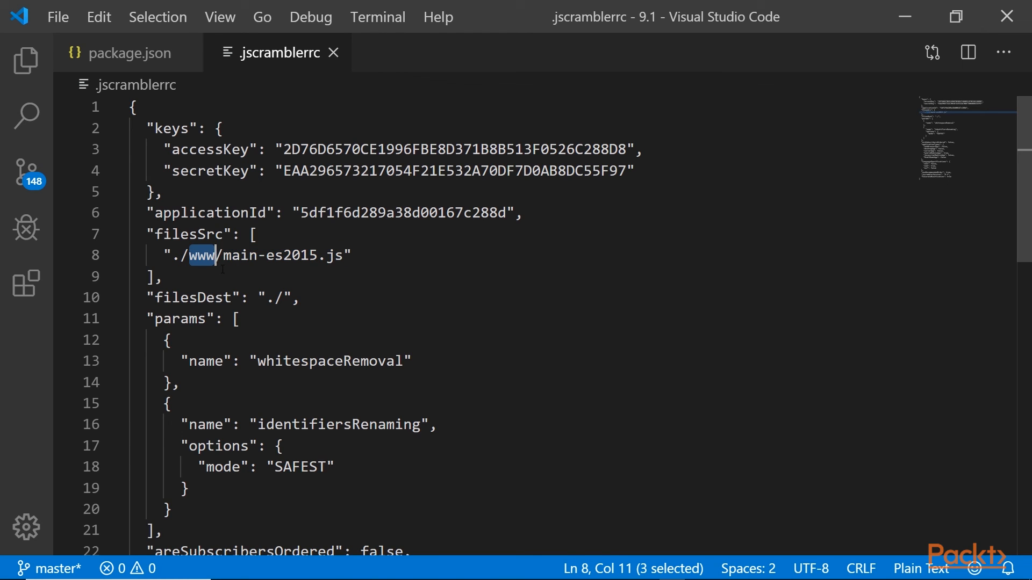